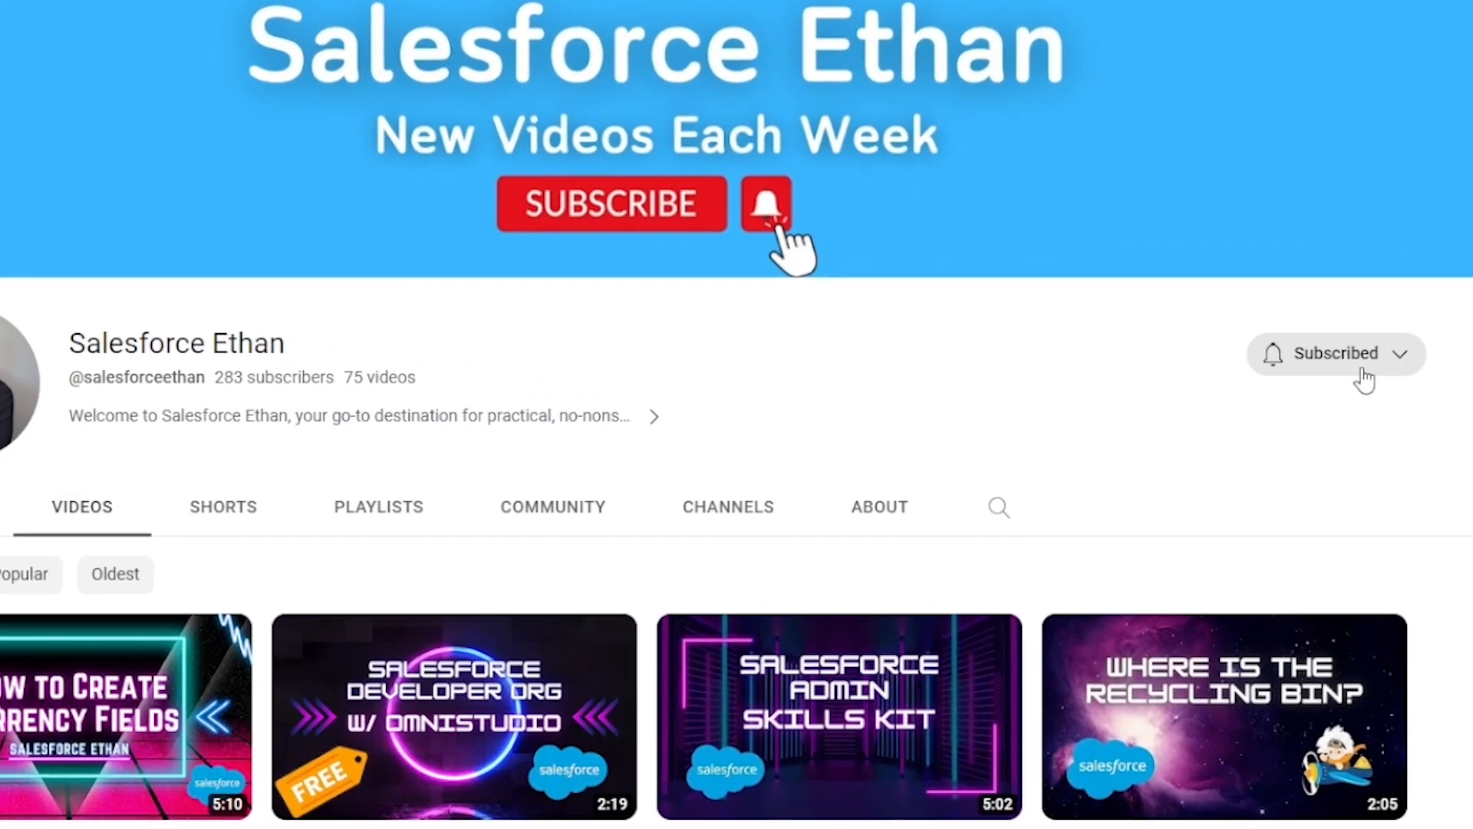
- Expand the 'What can I find on AppExchange?' FAQ answer
click(1398, 353)
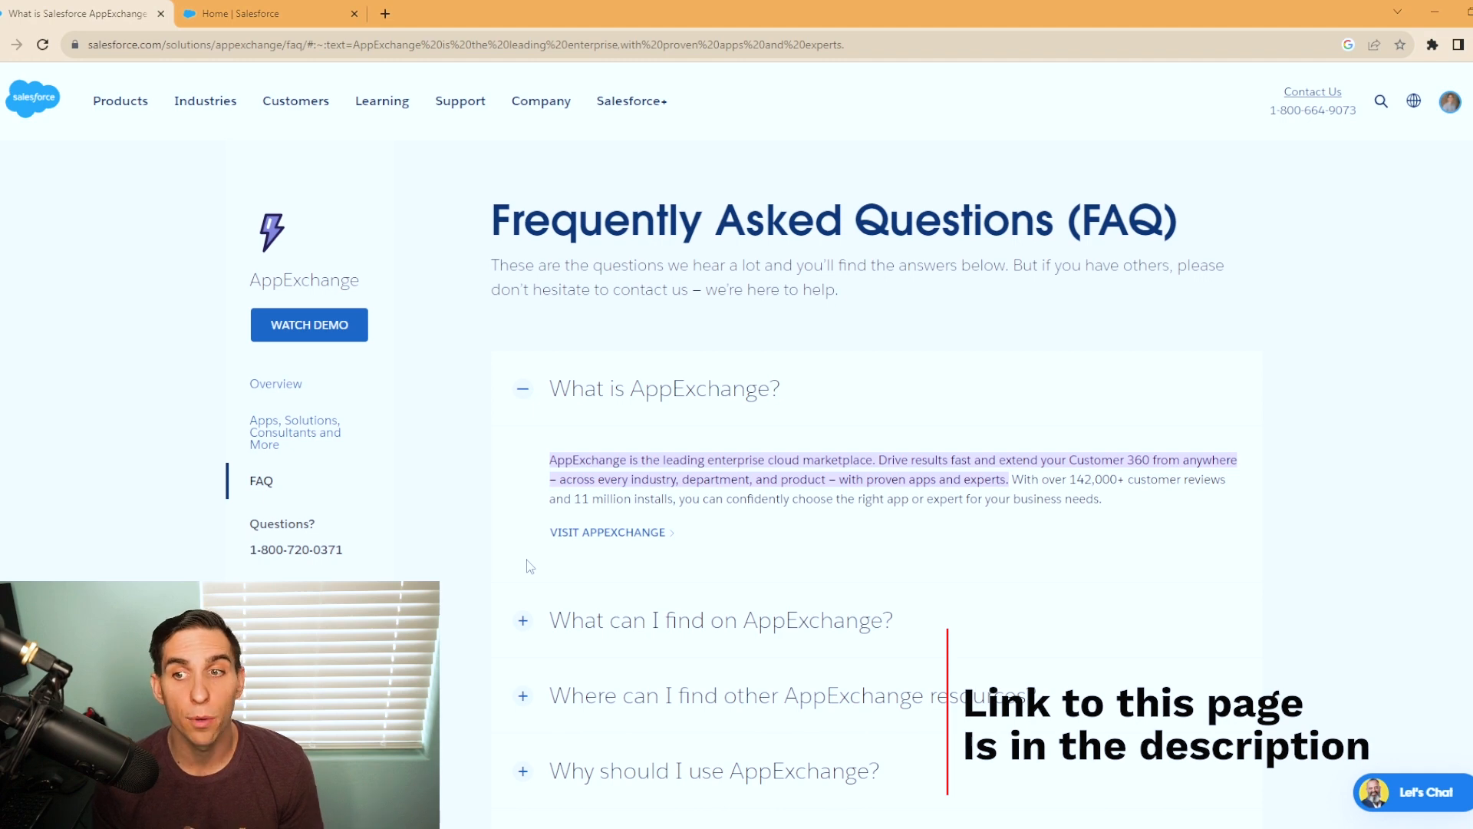
mouse_move(528, 598)
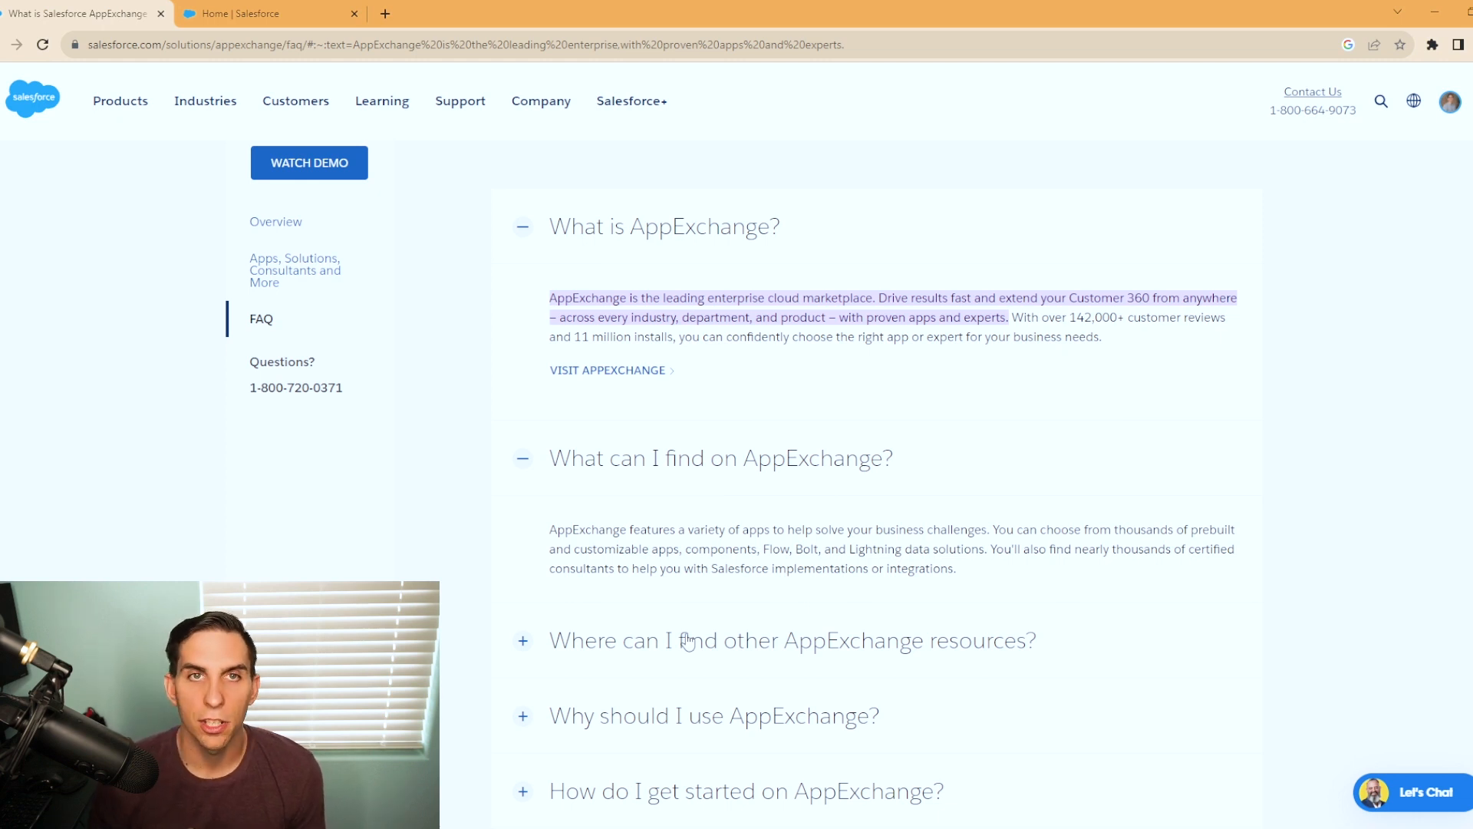
- Search Setup Quick Find for 'app' and open AppExchange Marketplace
click(271, 13)
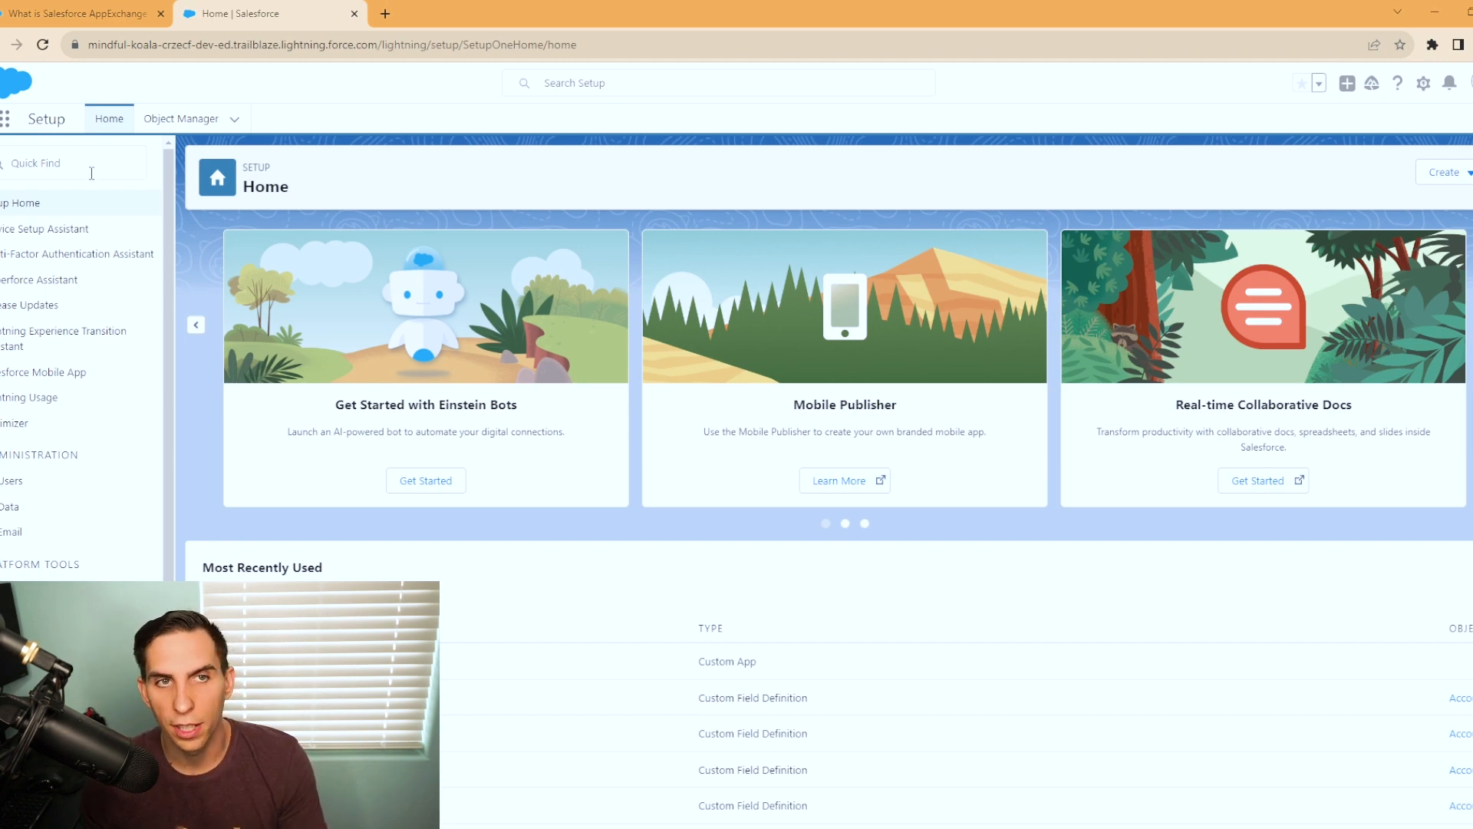
text(appe)
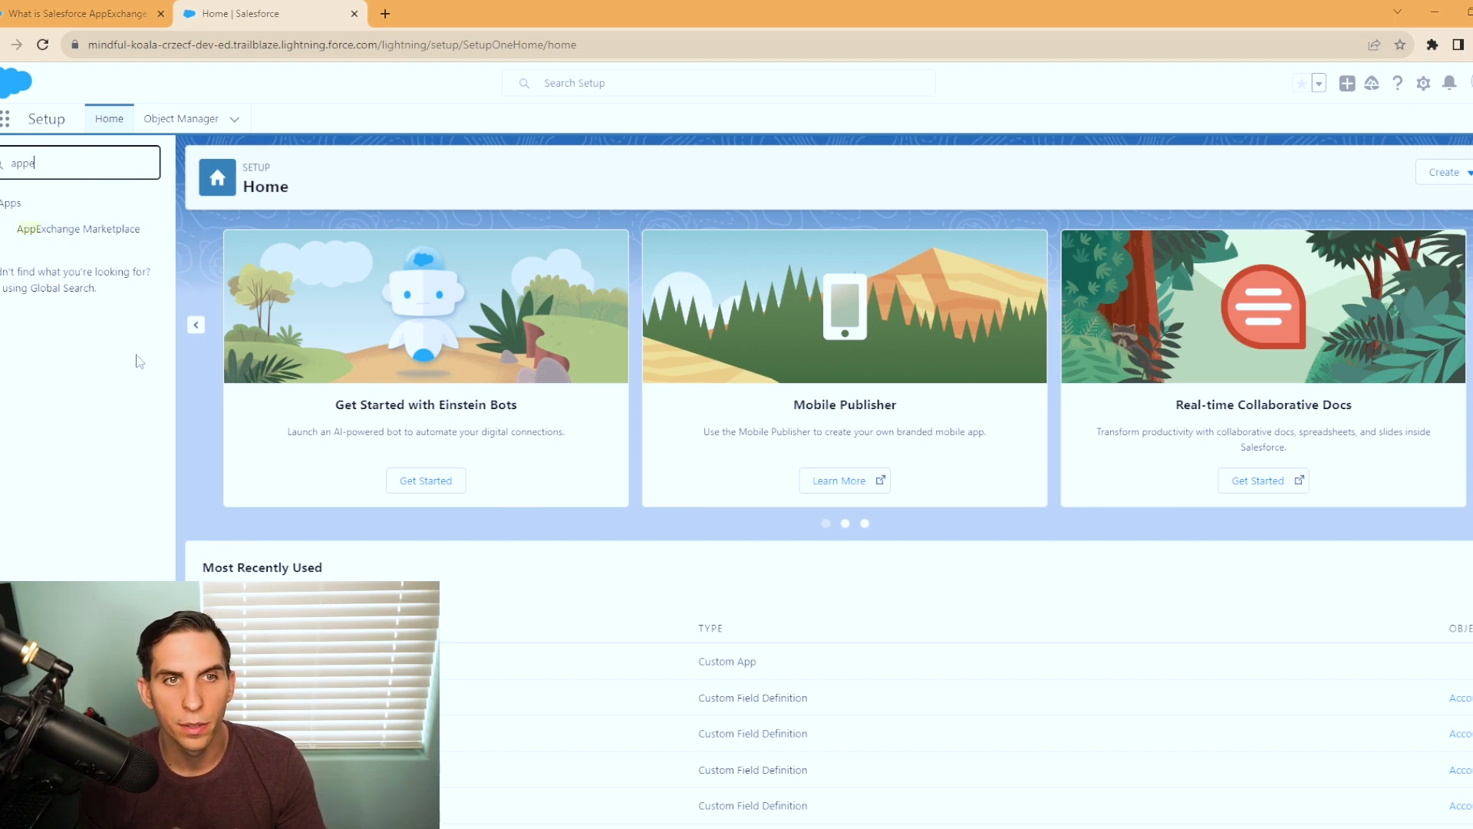
mouse_move(72, 233)
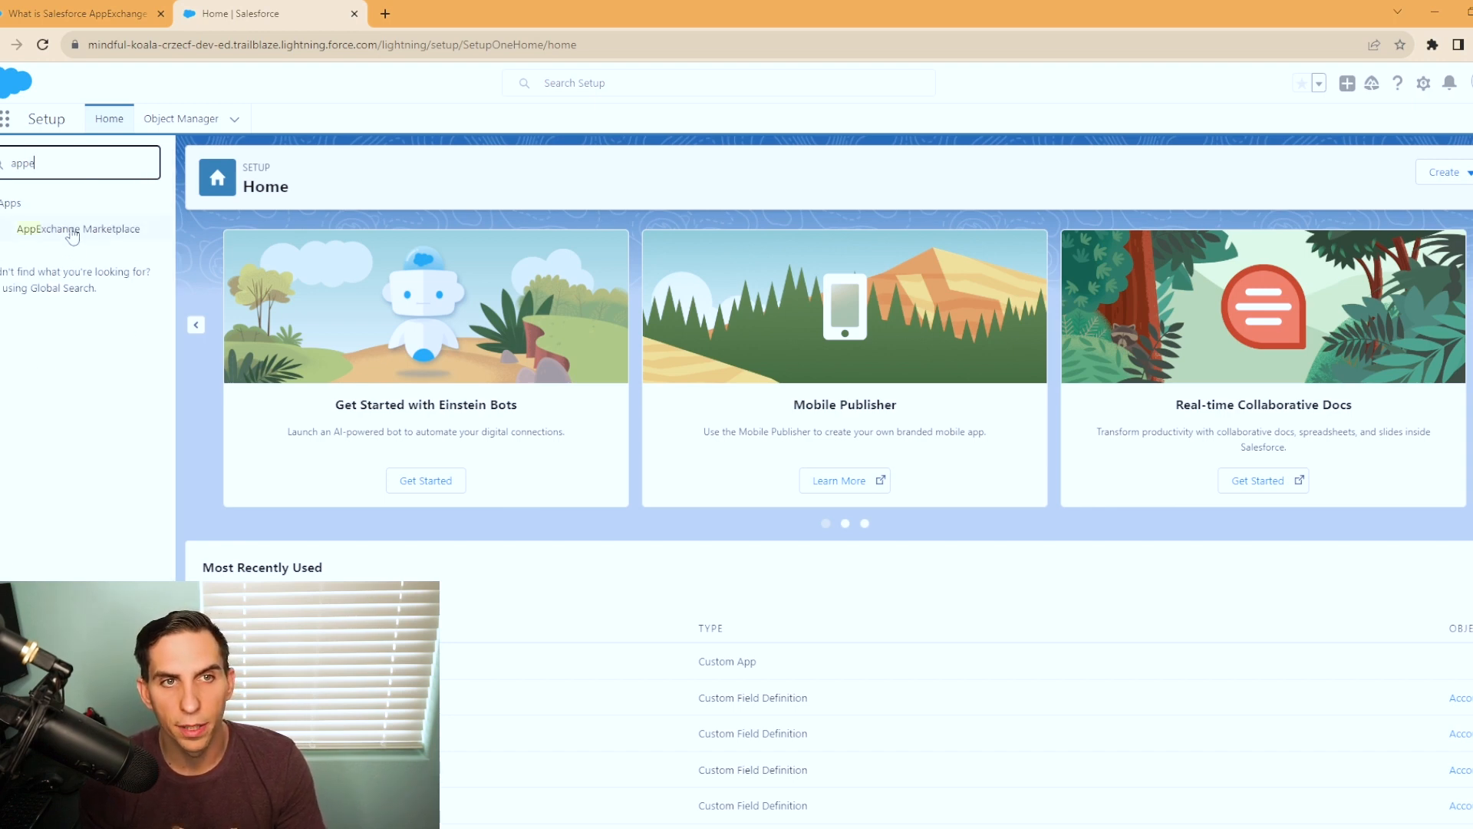
click(78, 228)
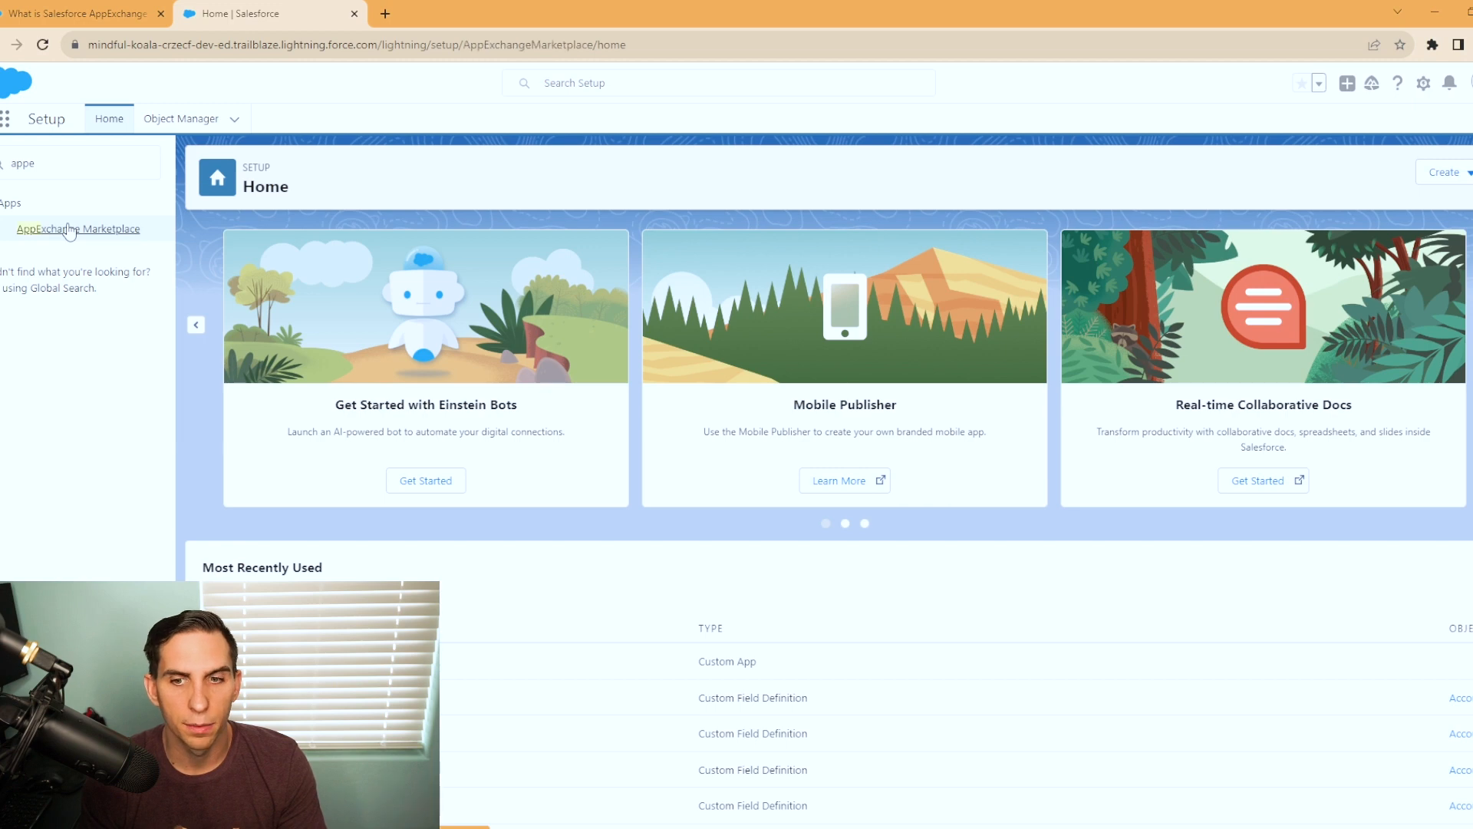
- Load the AppExchange Marketplace page with featured apps, components and consultants
click(79, 229)
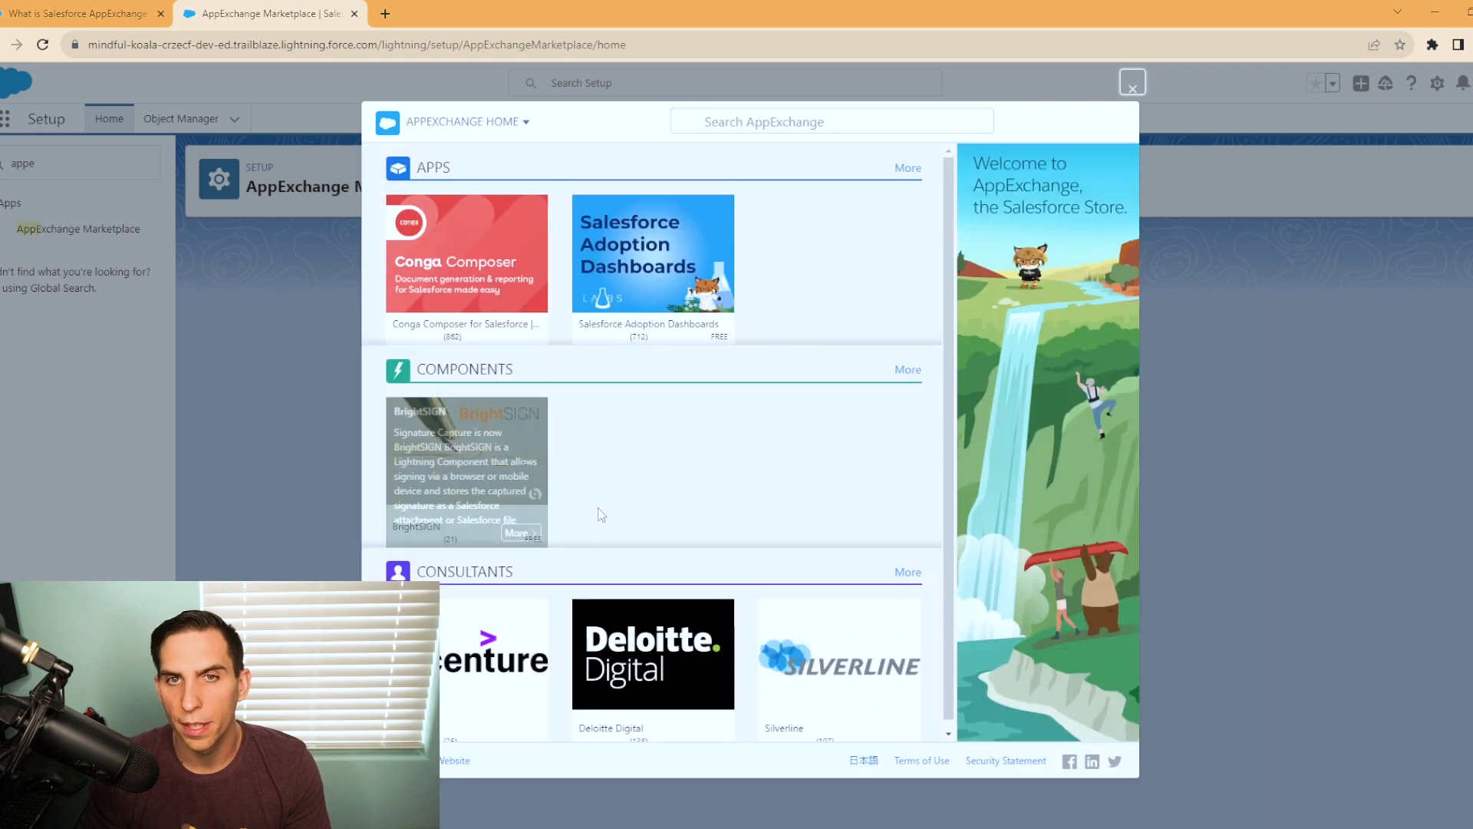
mouse_move(884, 540)
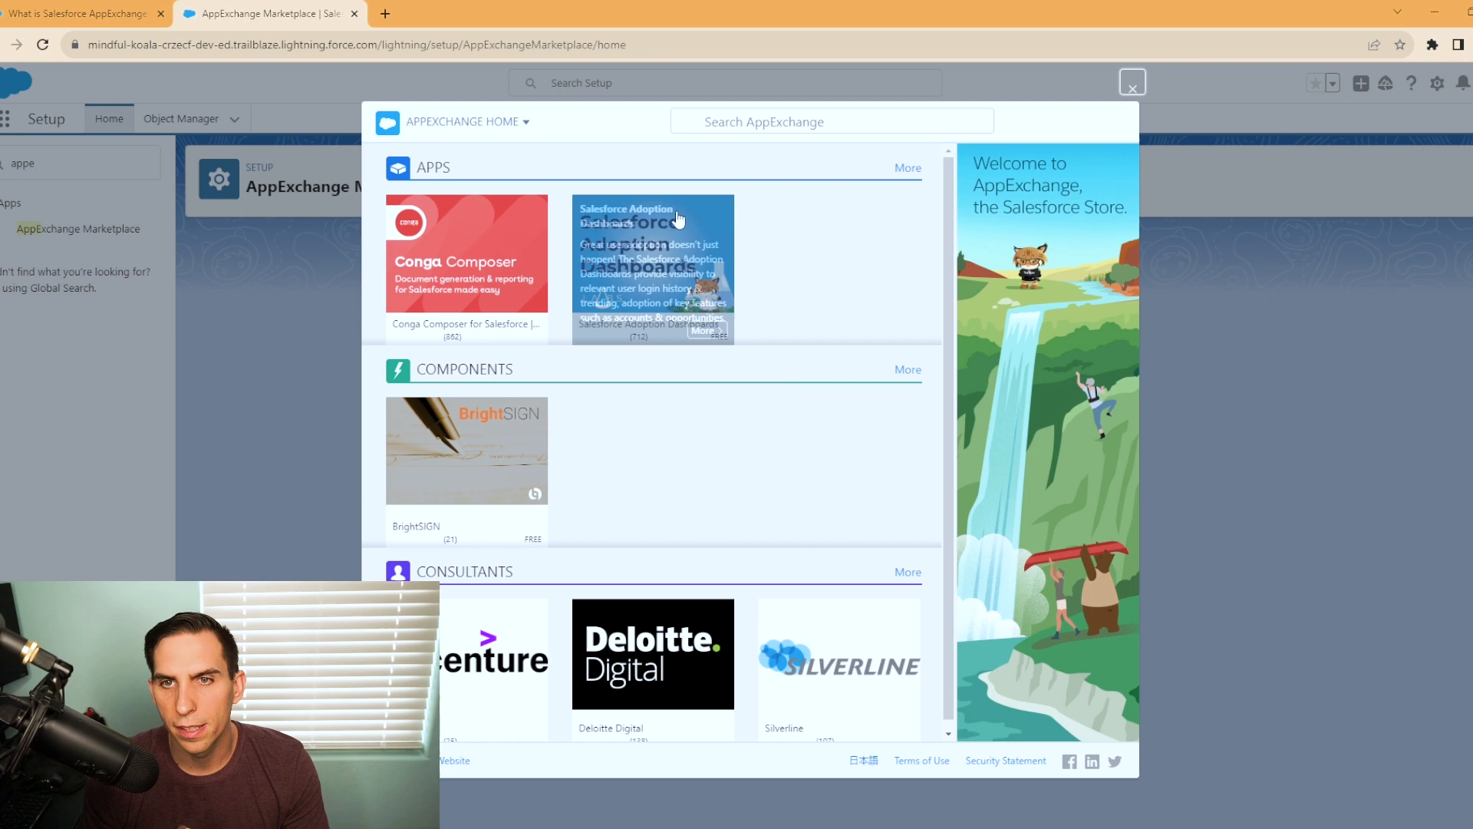
mouse_move(728, 351)
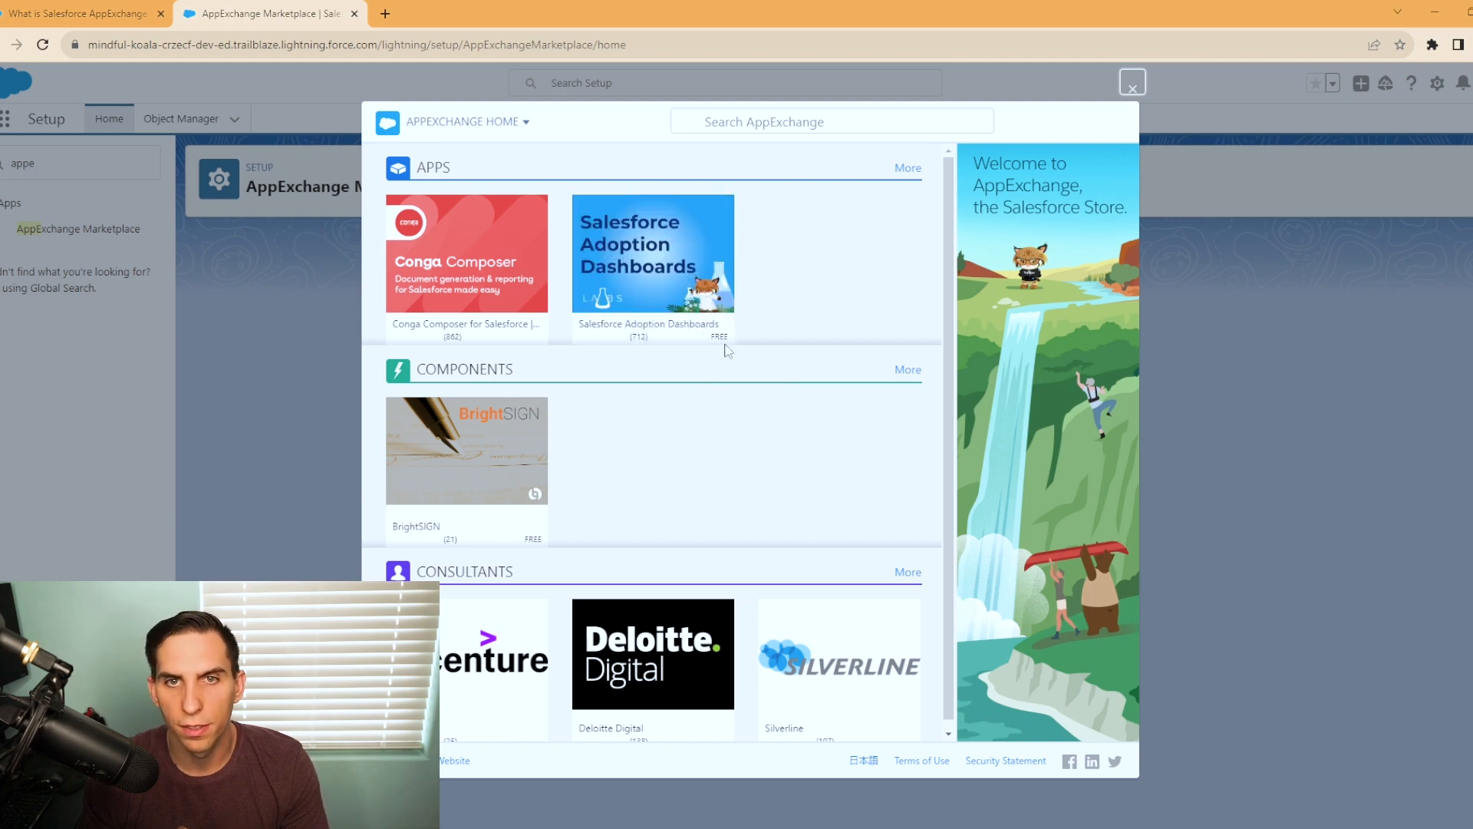
mouse_move(794, 394)
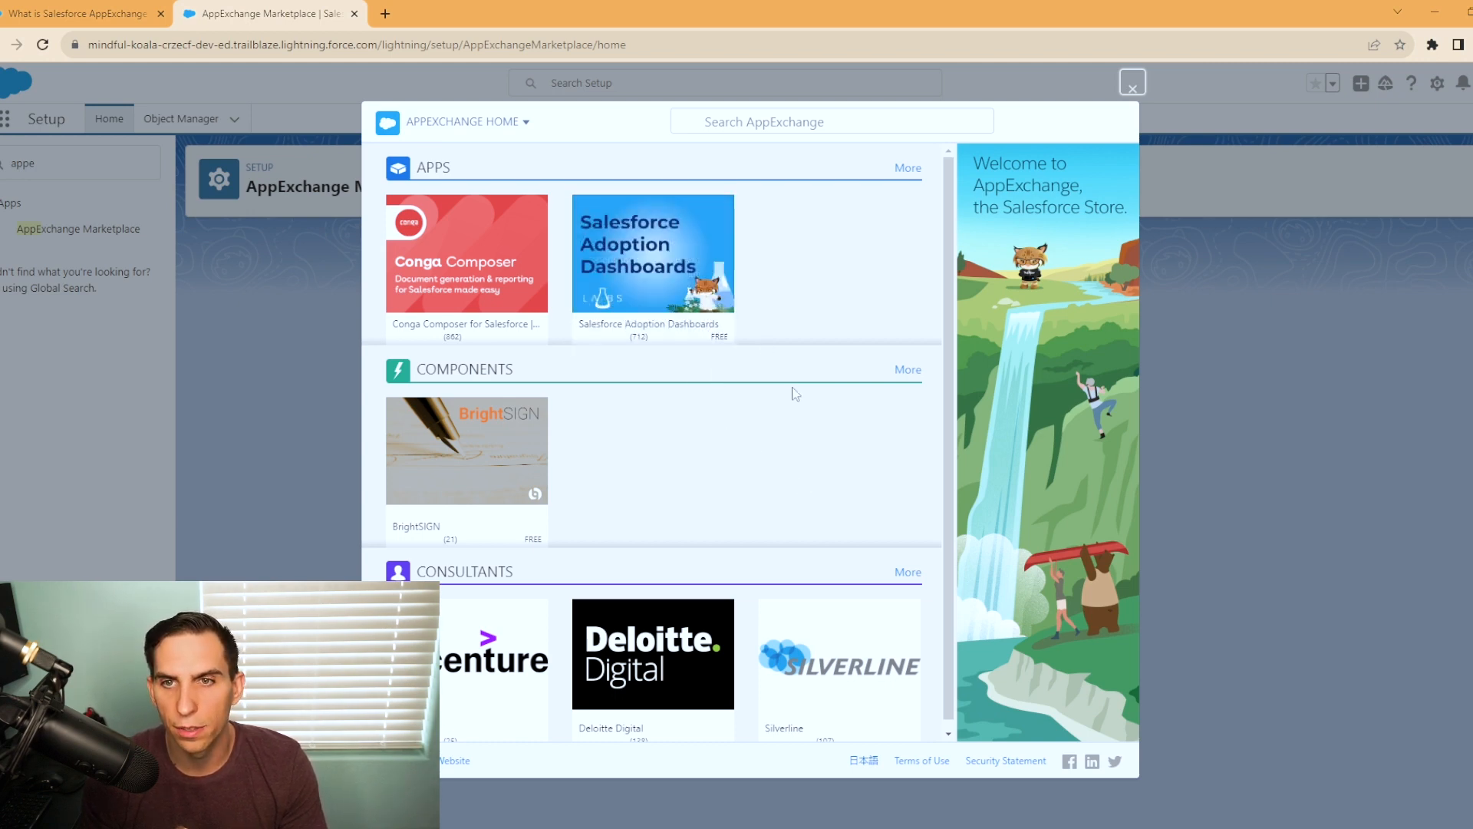
mouse_move(652, 254)
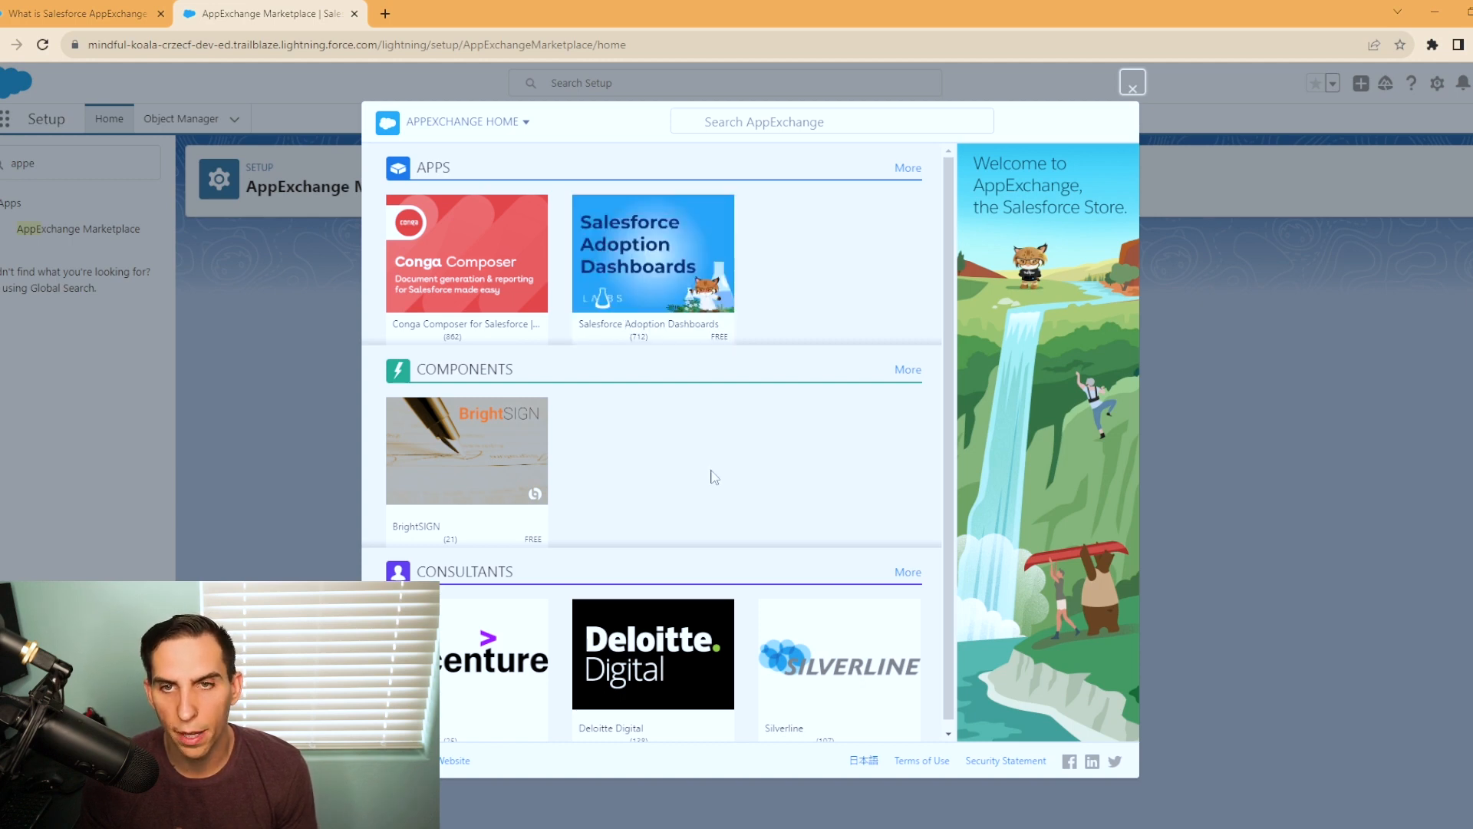
mouse_move(673, 418)
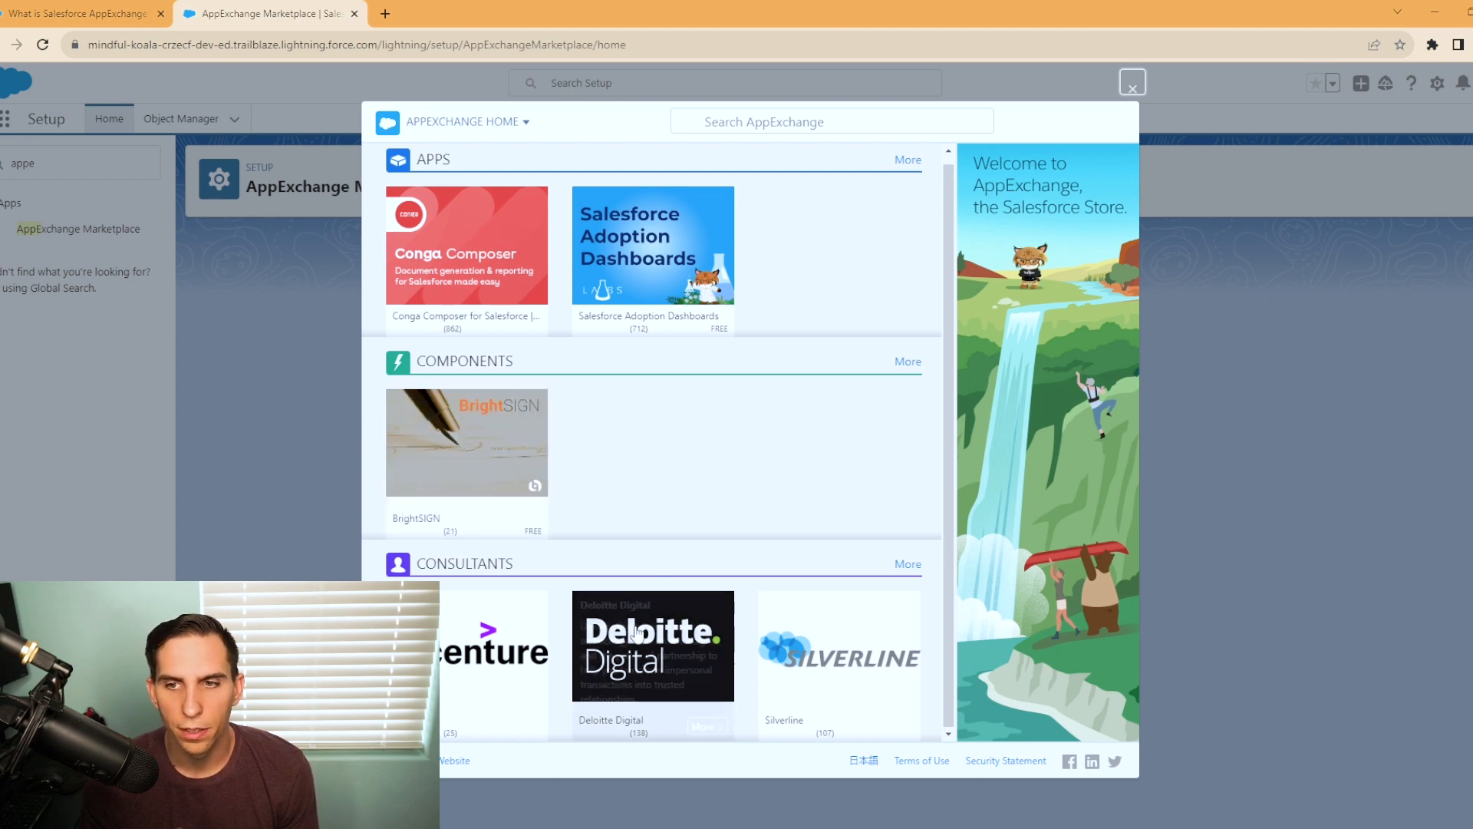
mouse_move(628, 391)
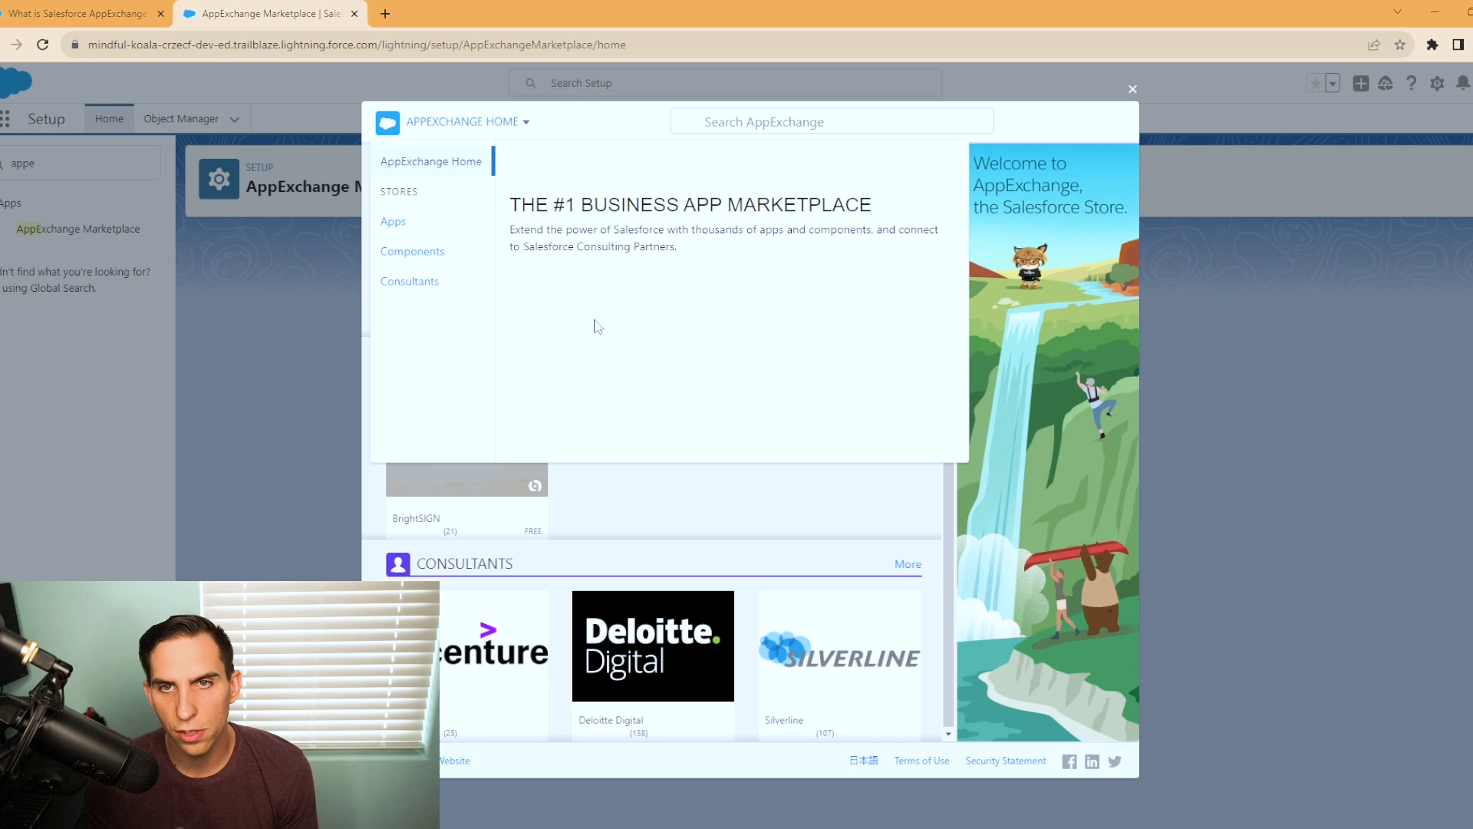
- Browse the All Apps store of 4,833 apps, then filter to New Apps
click(392, 221)
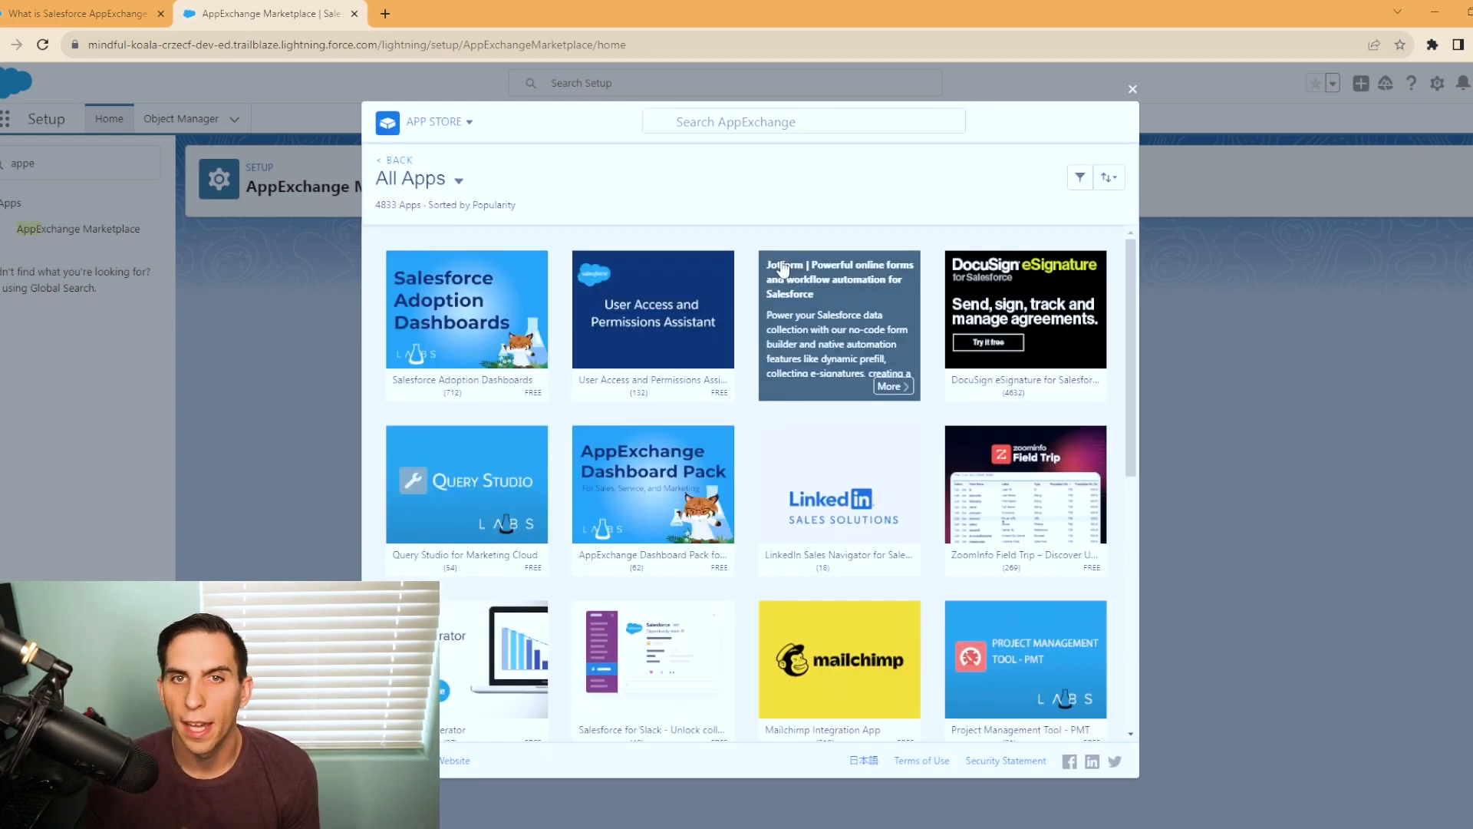
mouse_move(610, 212)
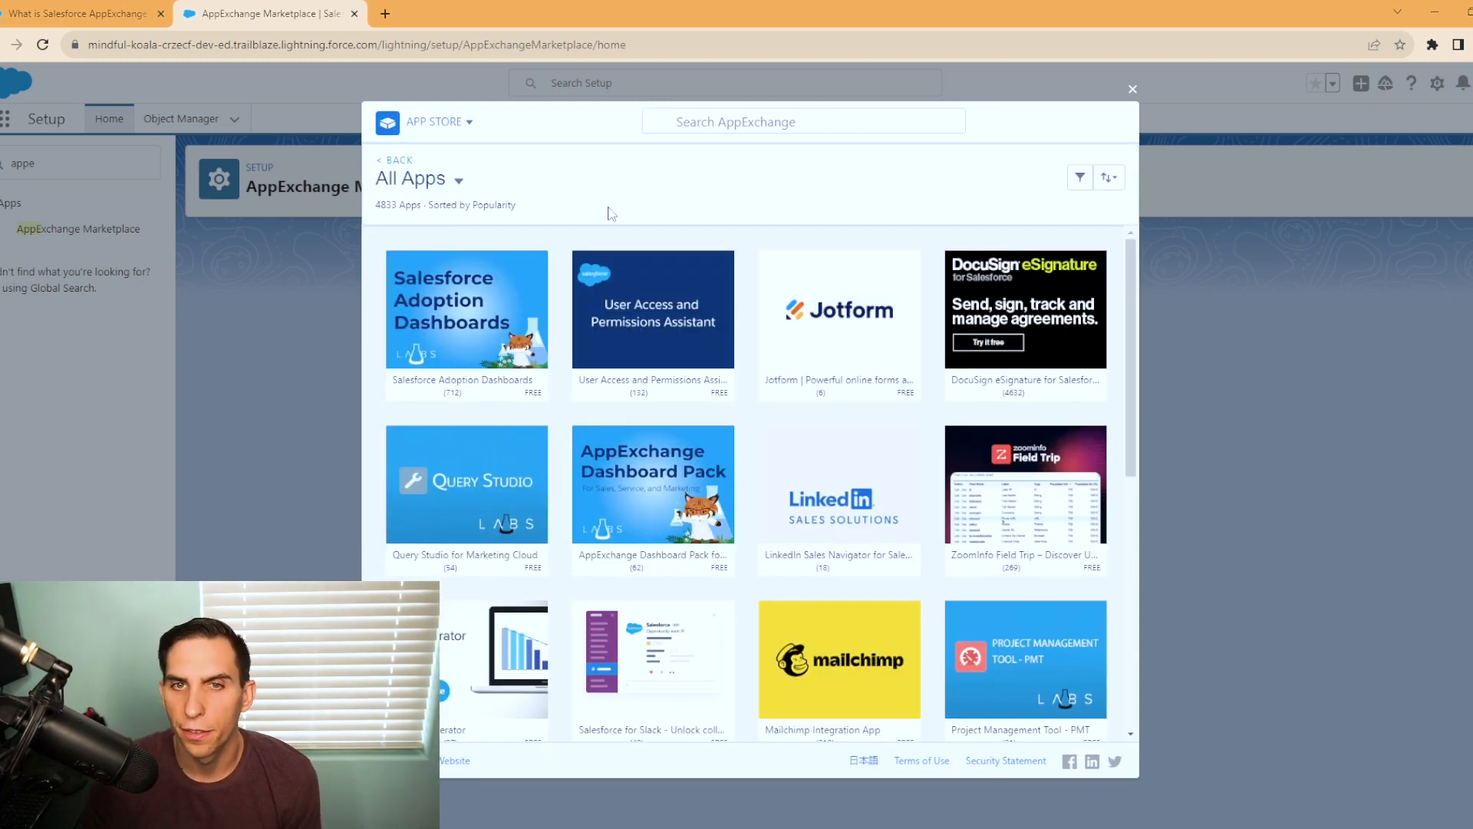
mouse_move(933, 181)
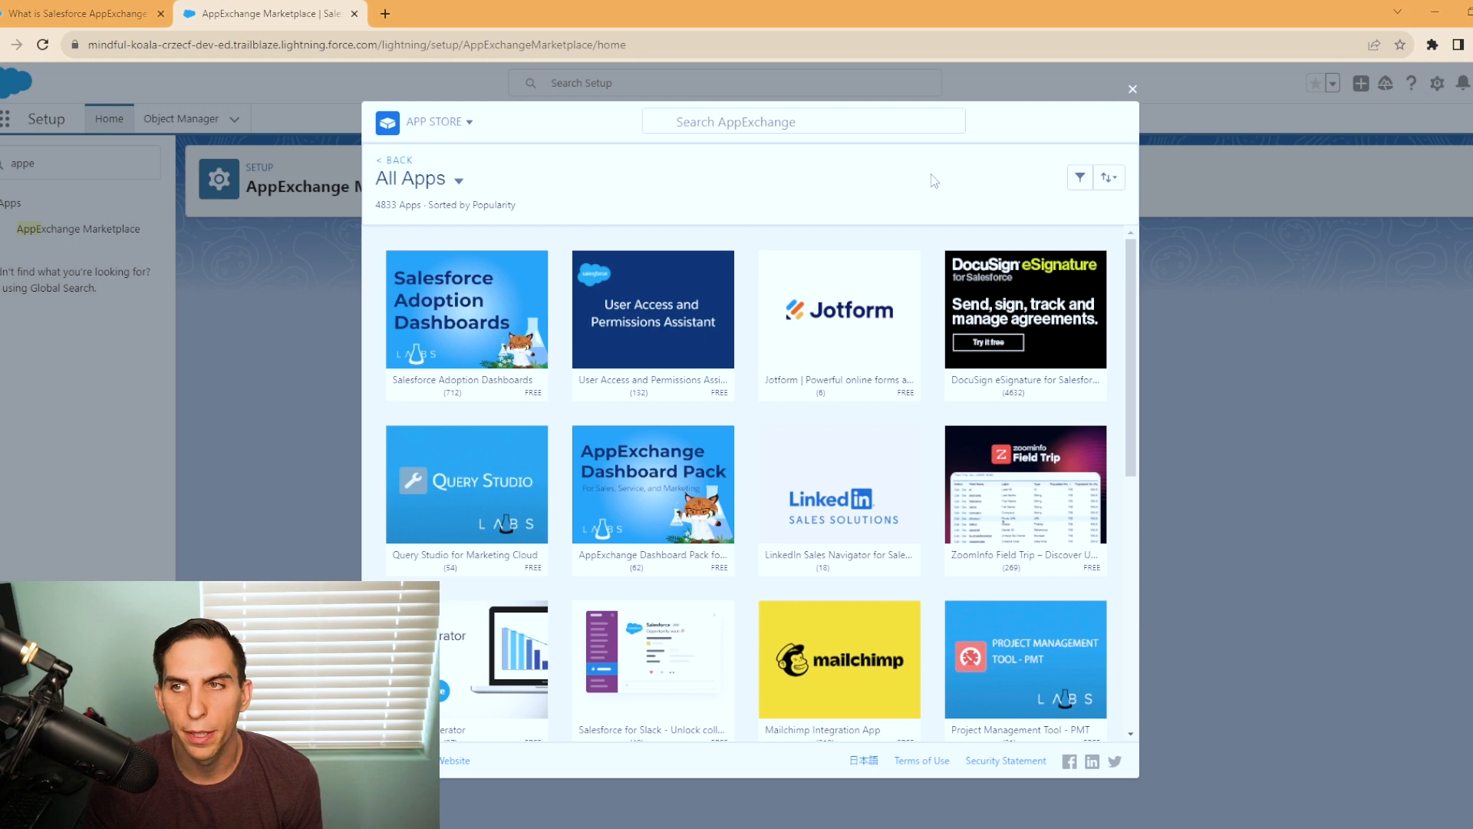
mouse_move(838, 310)
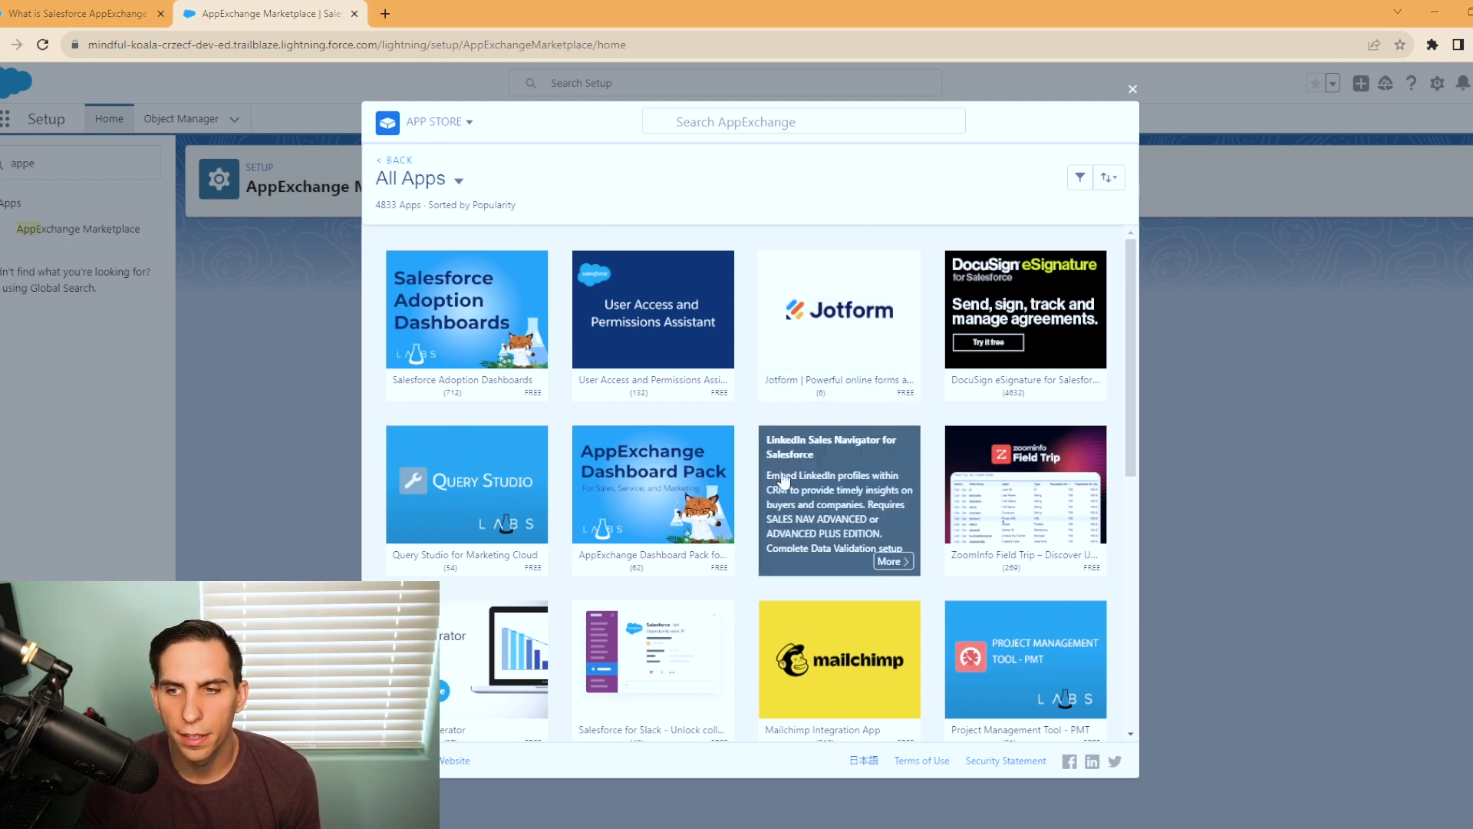
scroll(down, 3)
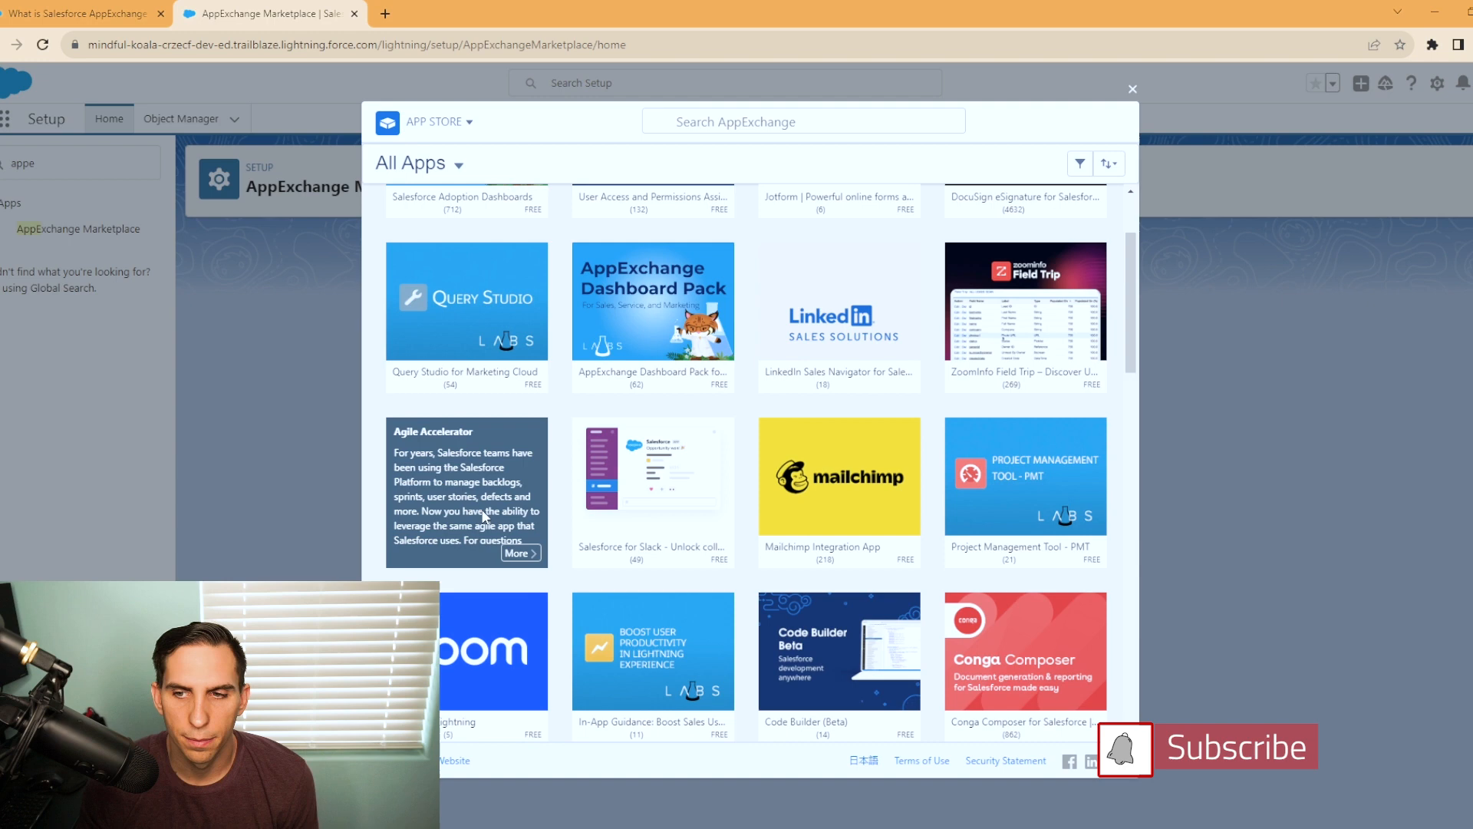
scroll(down, 3)
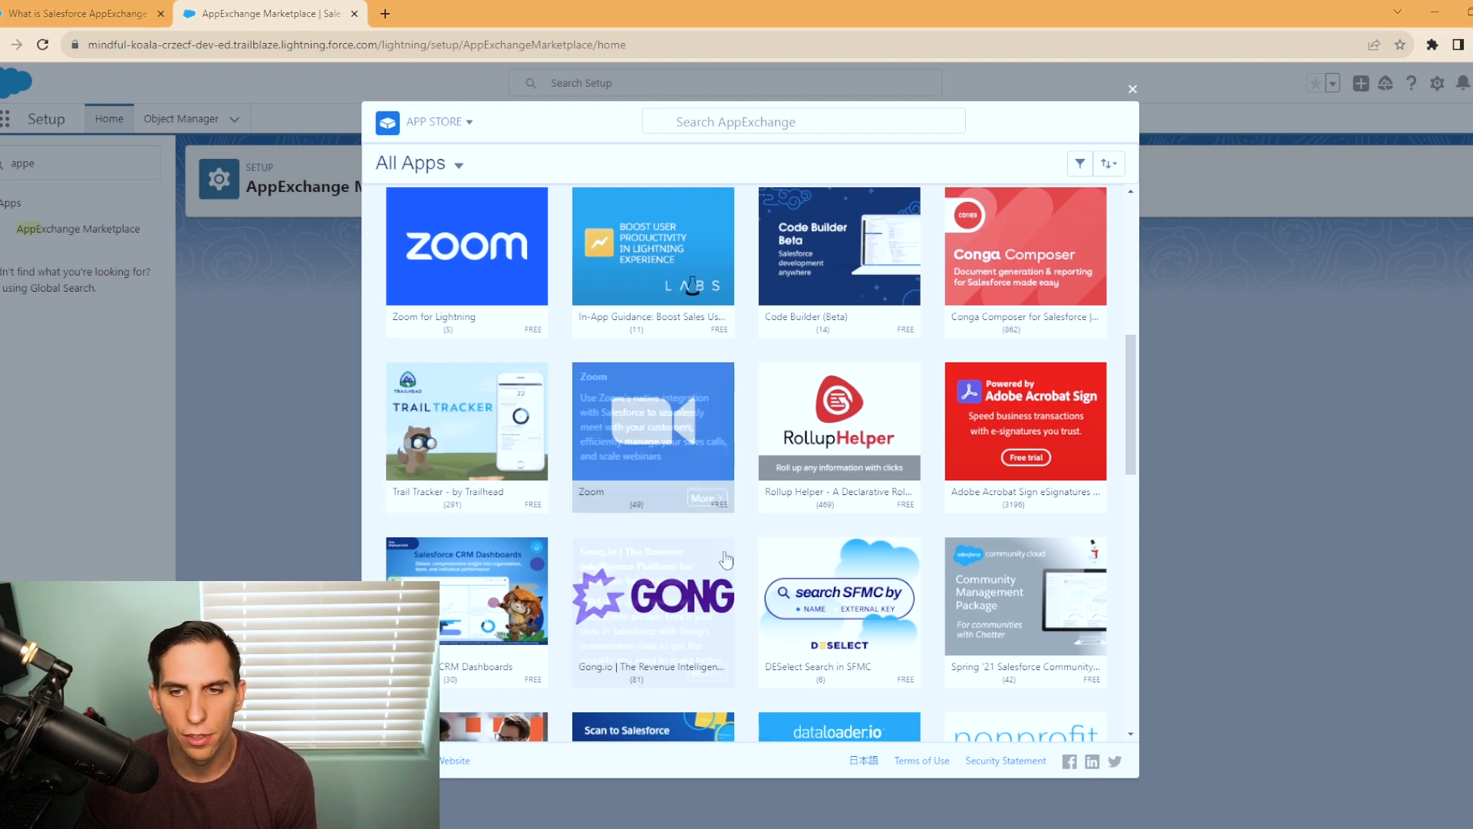
scroll(down, 3)
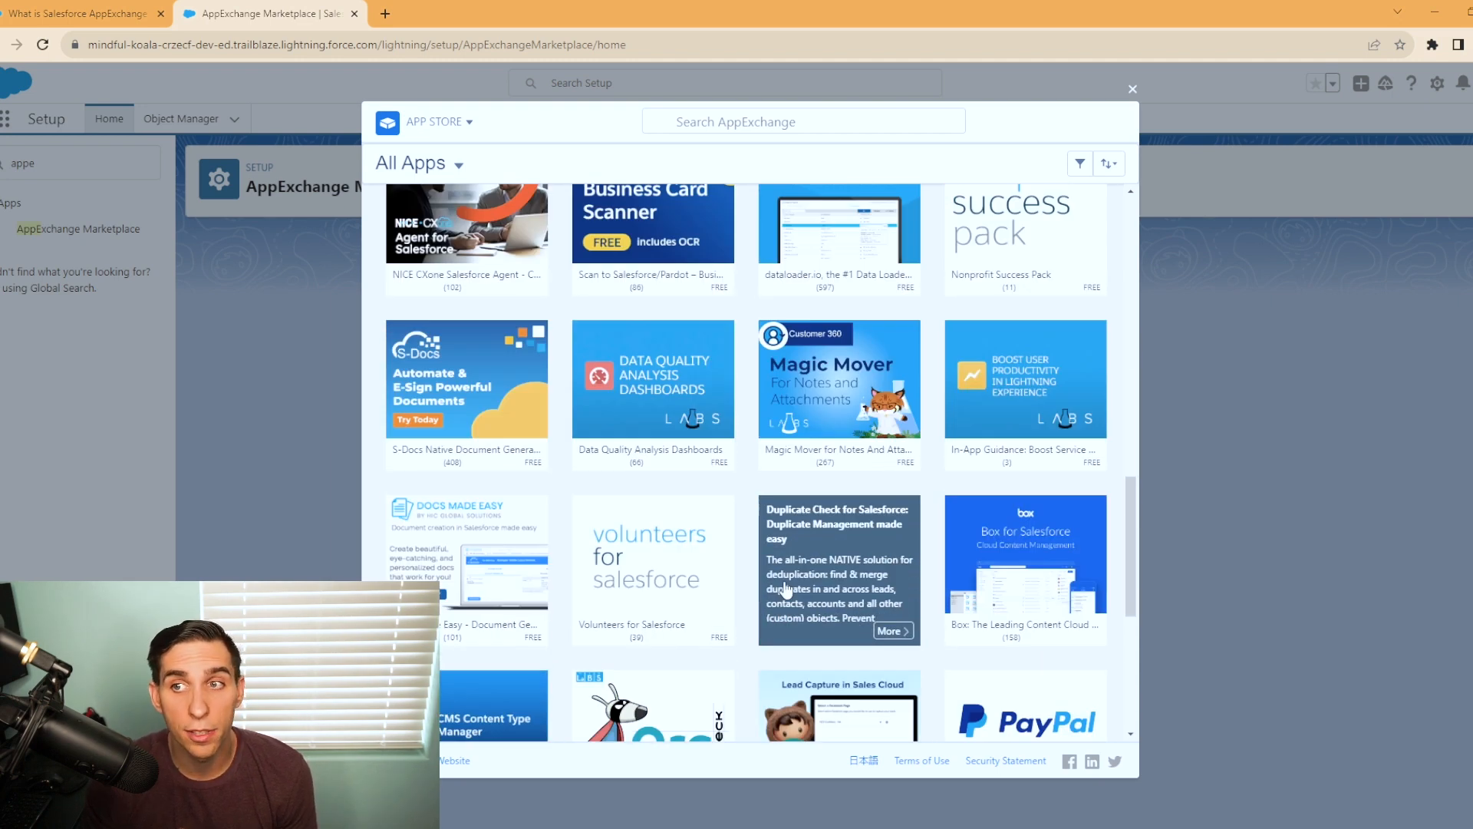
click(418, 162)
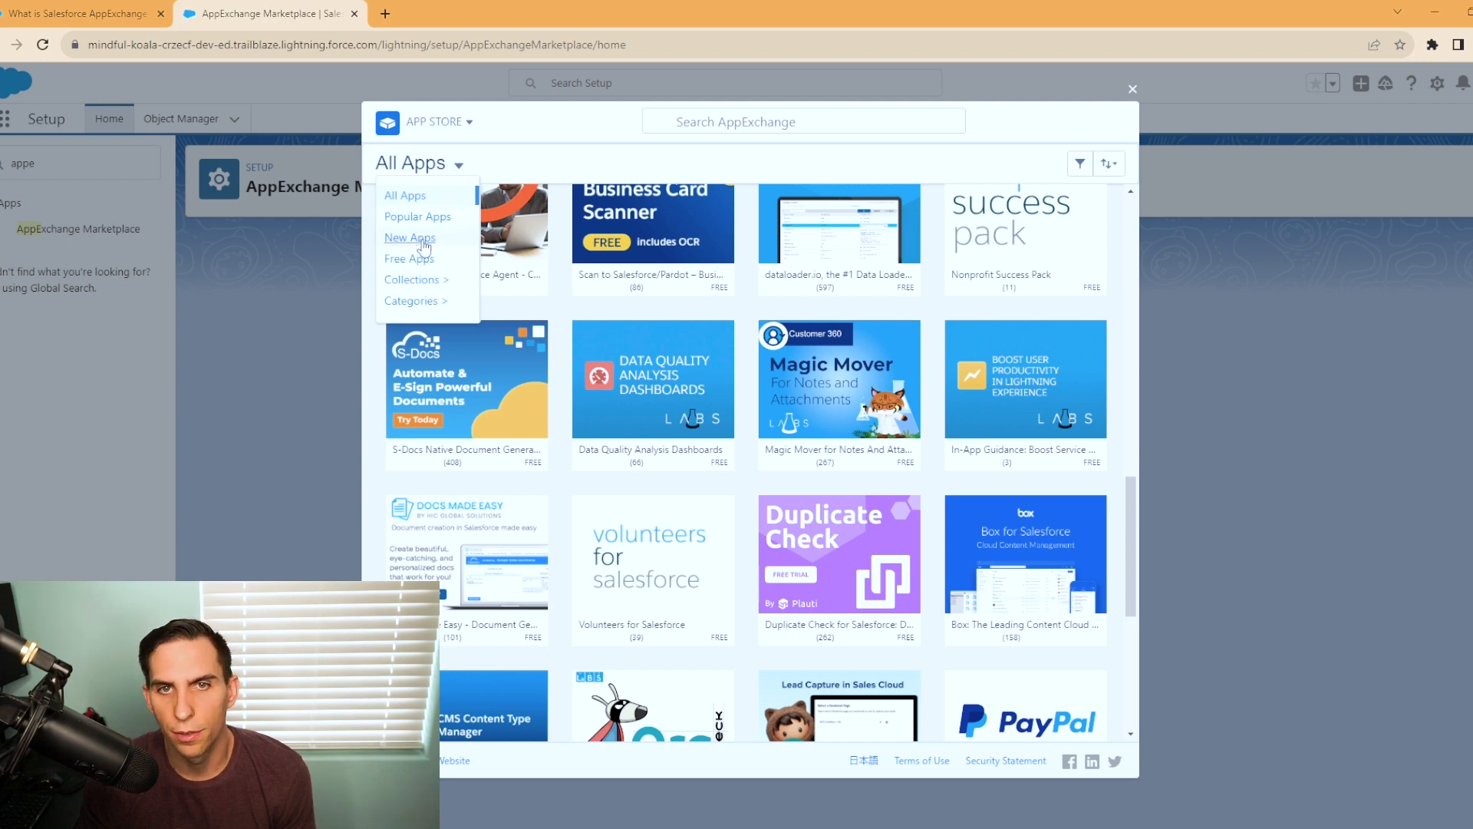
click(409, 240)
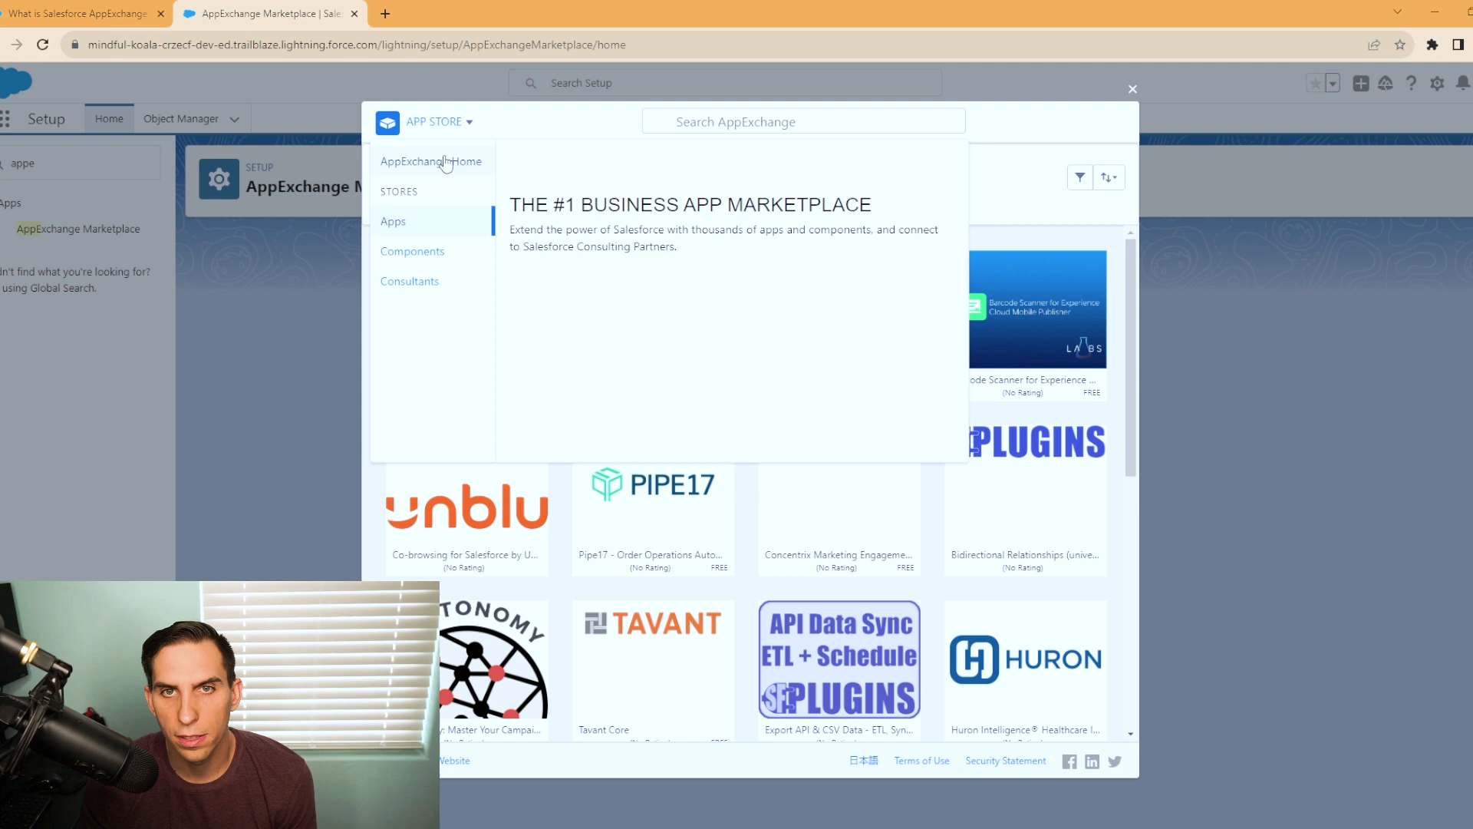
- Search AppExchange for 'fi' and open the Flow Pack Pro listing
click(431, 160)
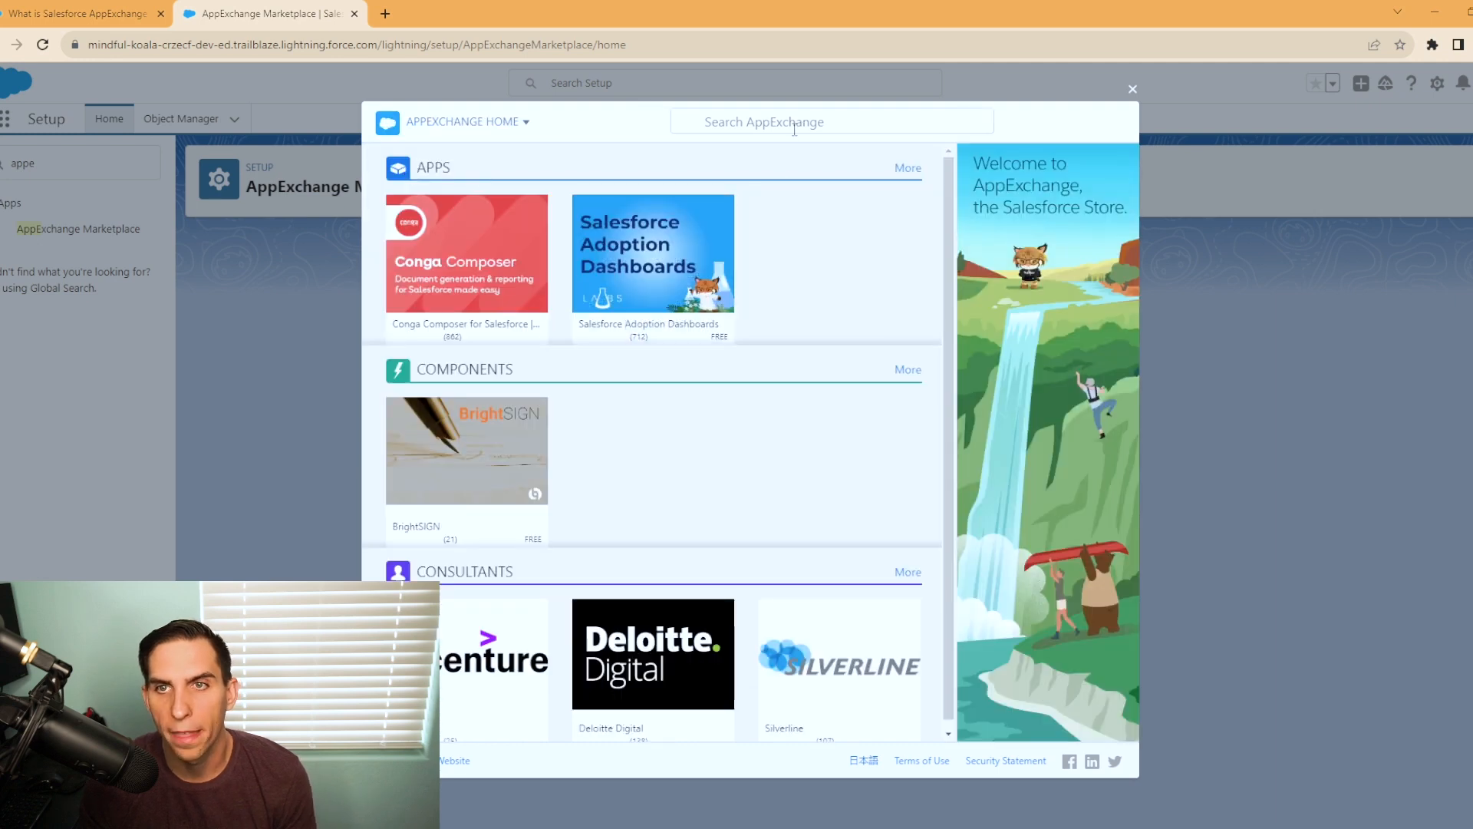
text(fi)
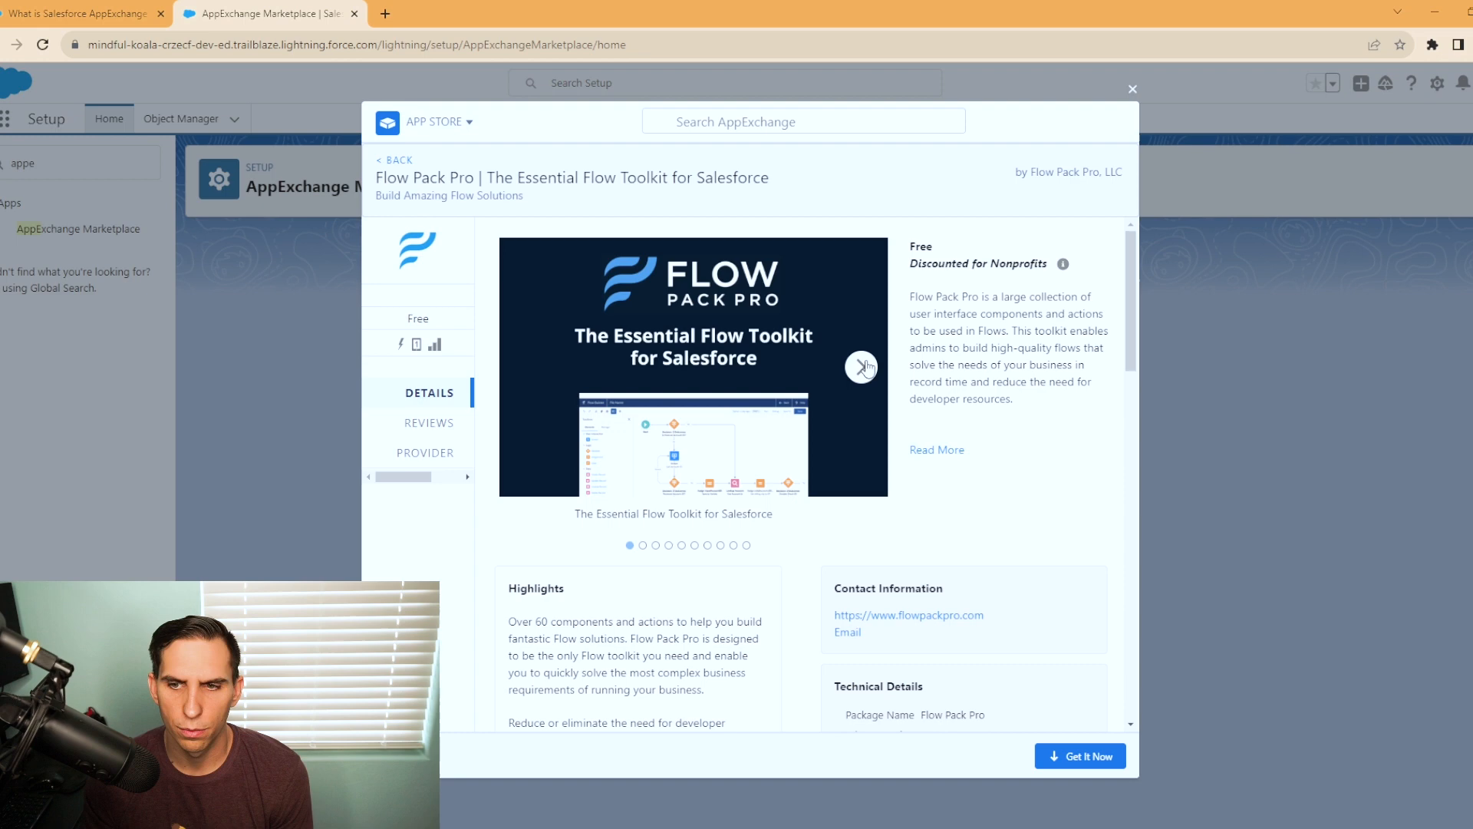
click(861, 367)
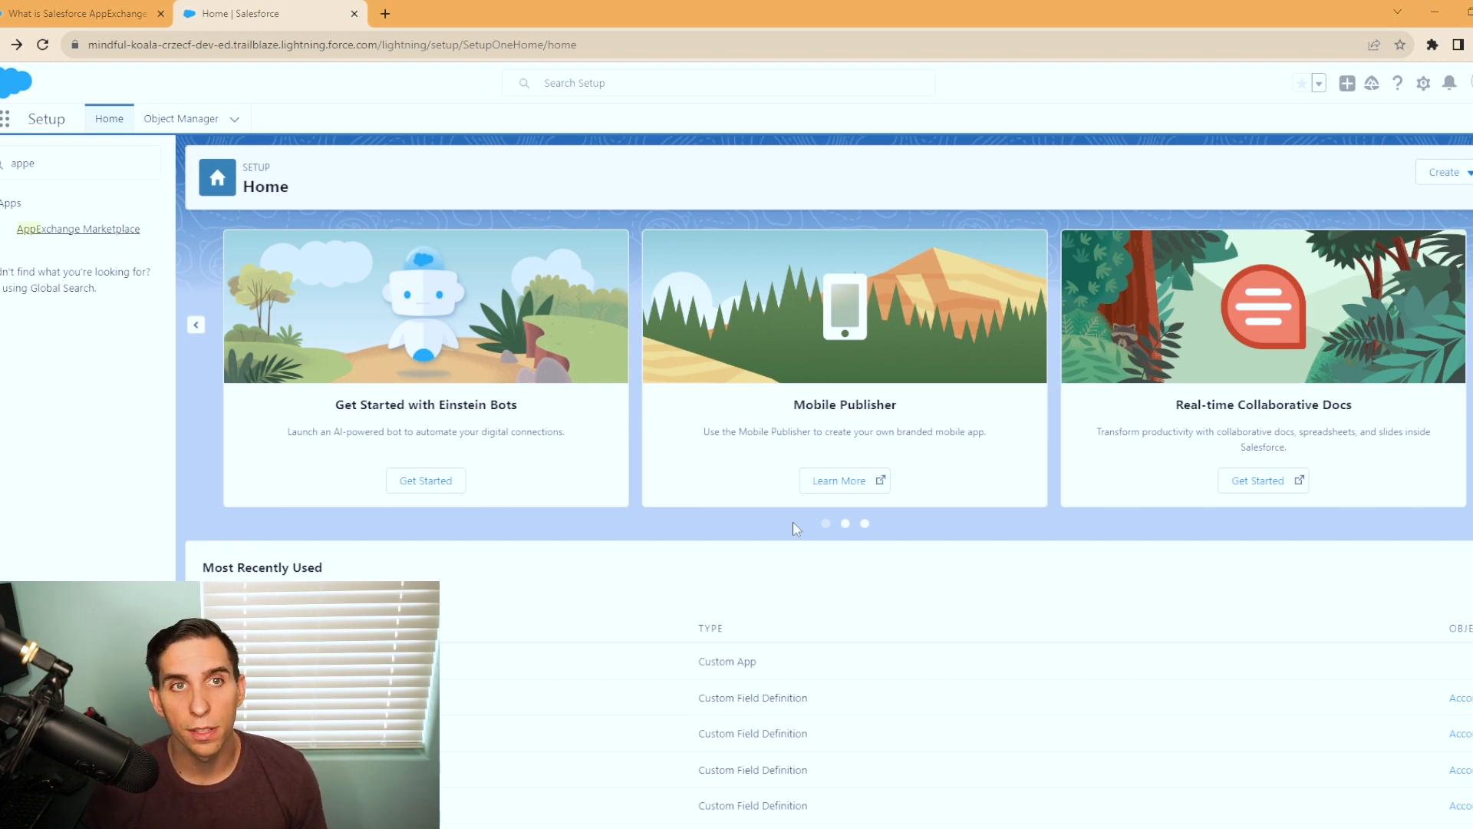
- Return to the FAQ tab and scroll to the app security and install questions
click(80, 13)
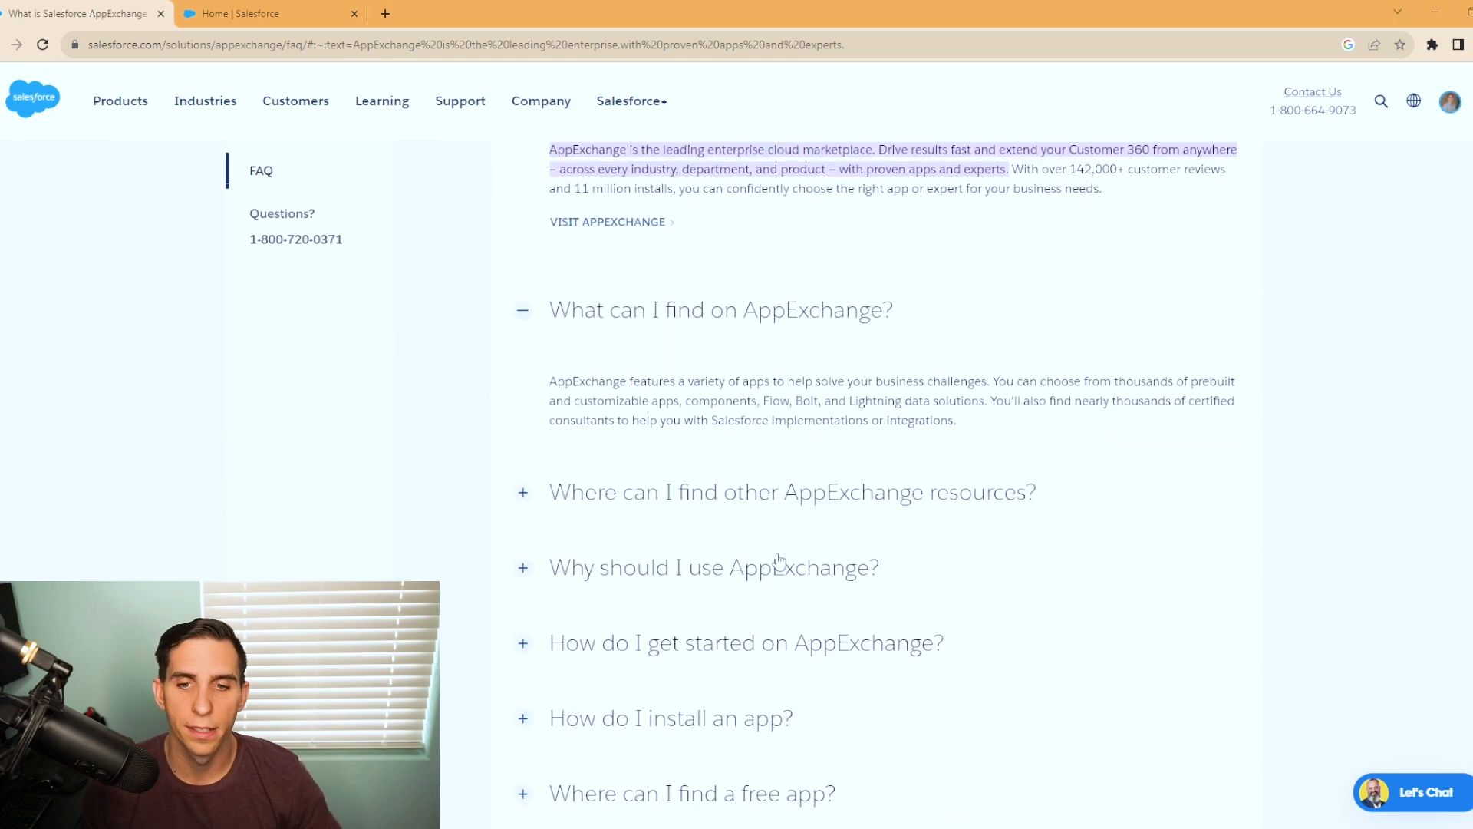
scroll(down, 3)
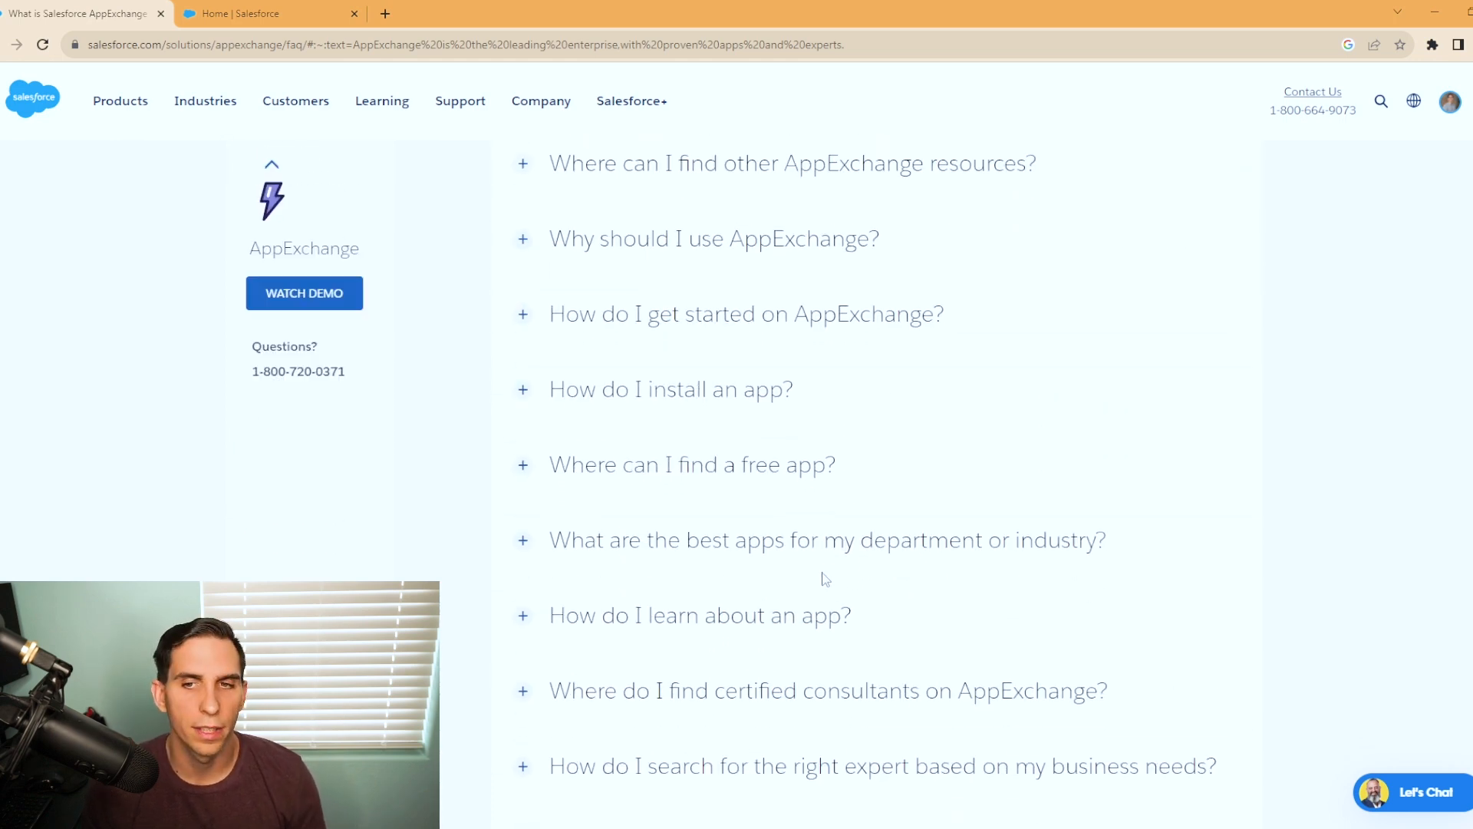
mouse_move(850, 496)
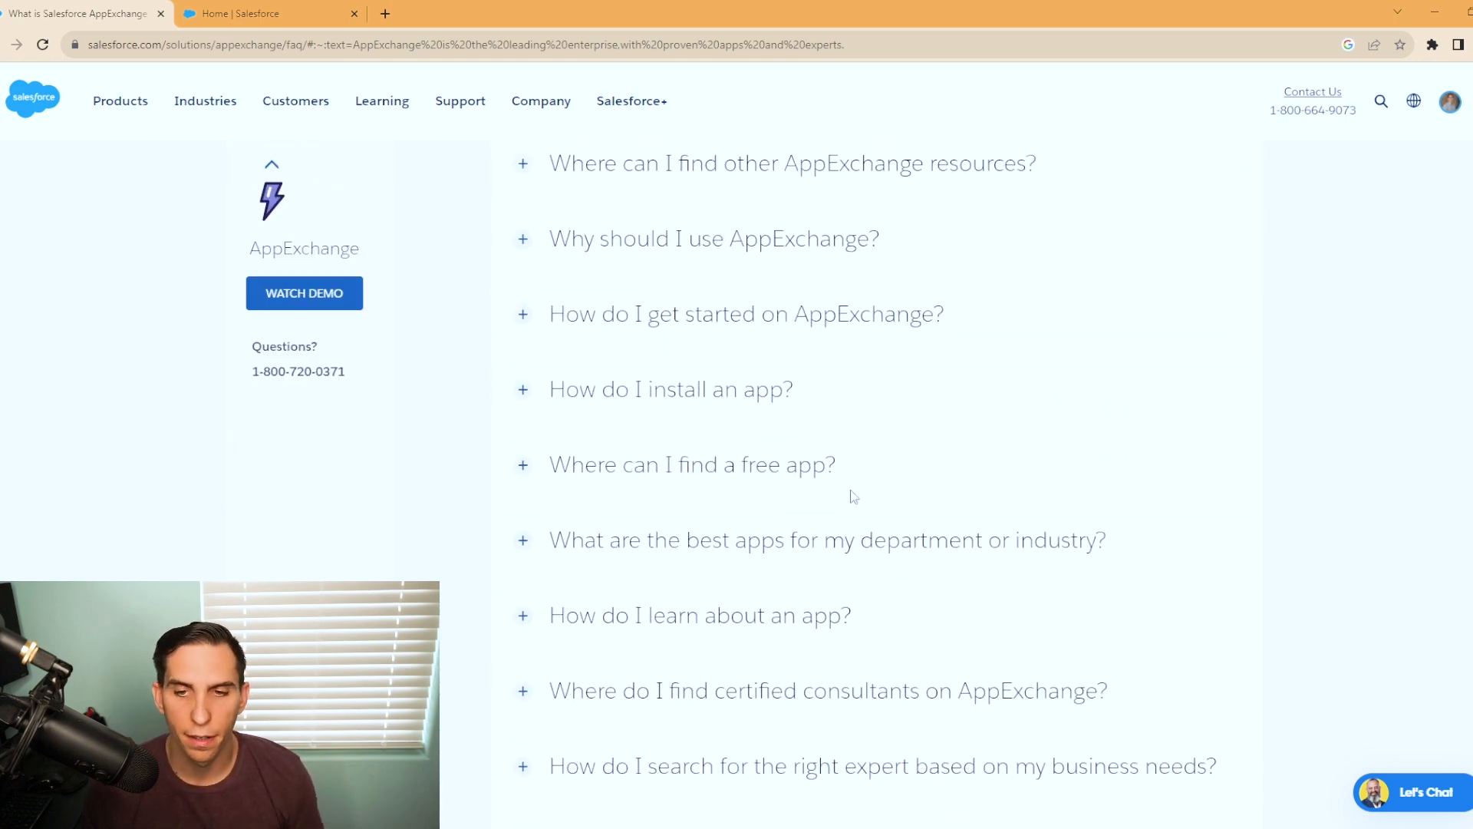
scroll(down, 3)
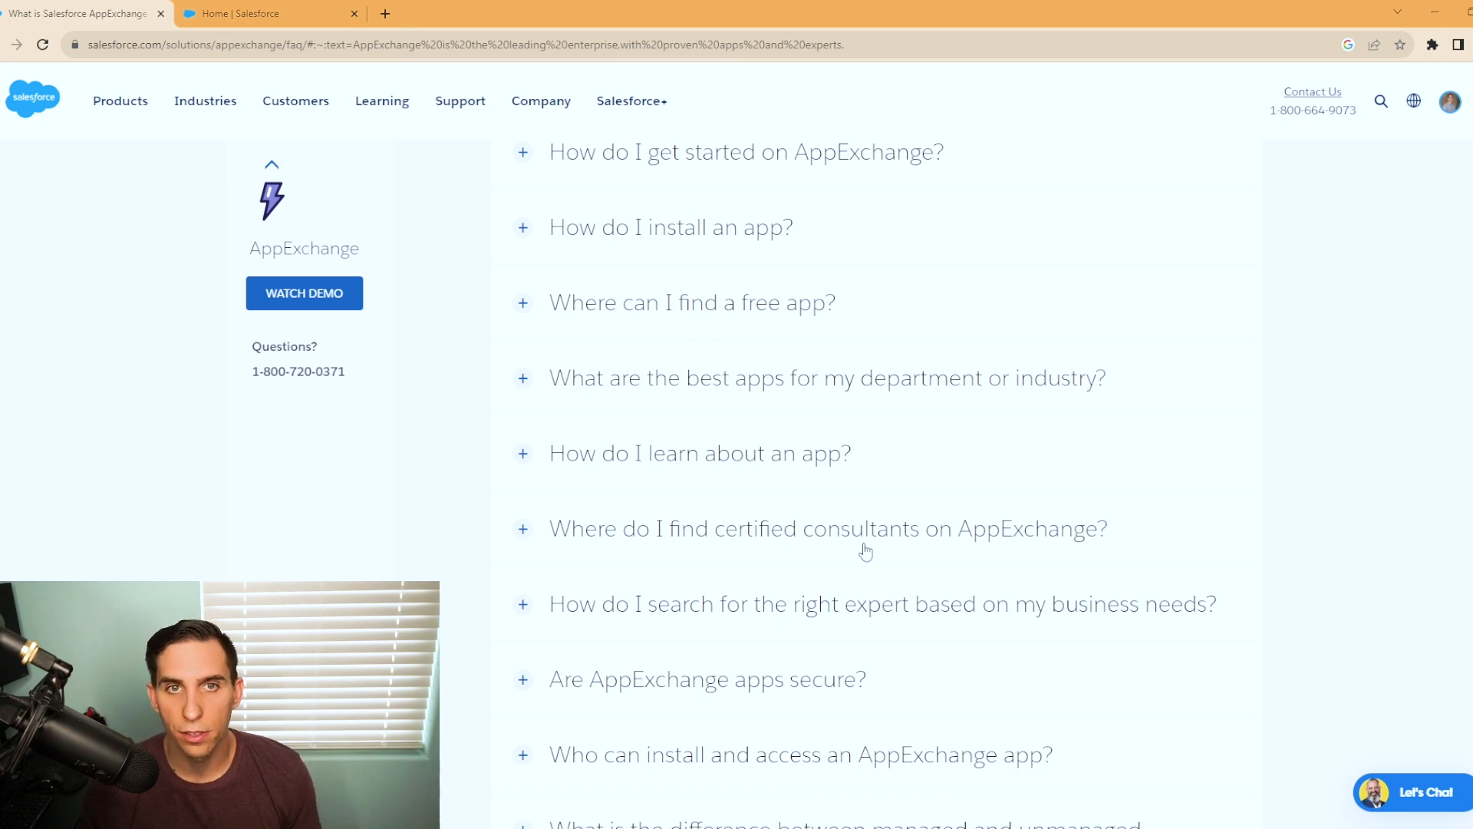